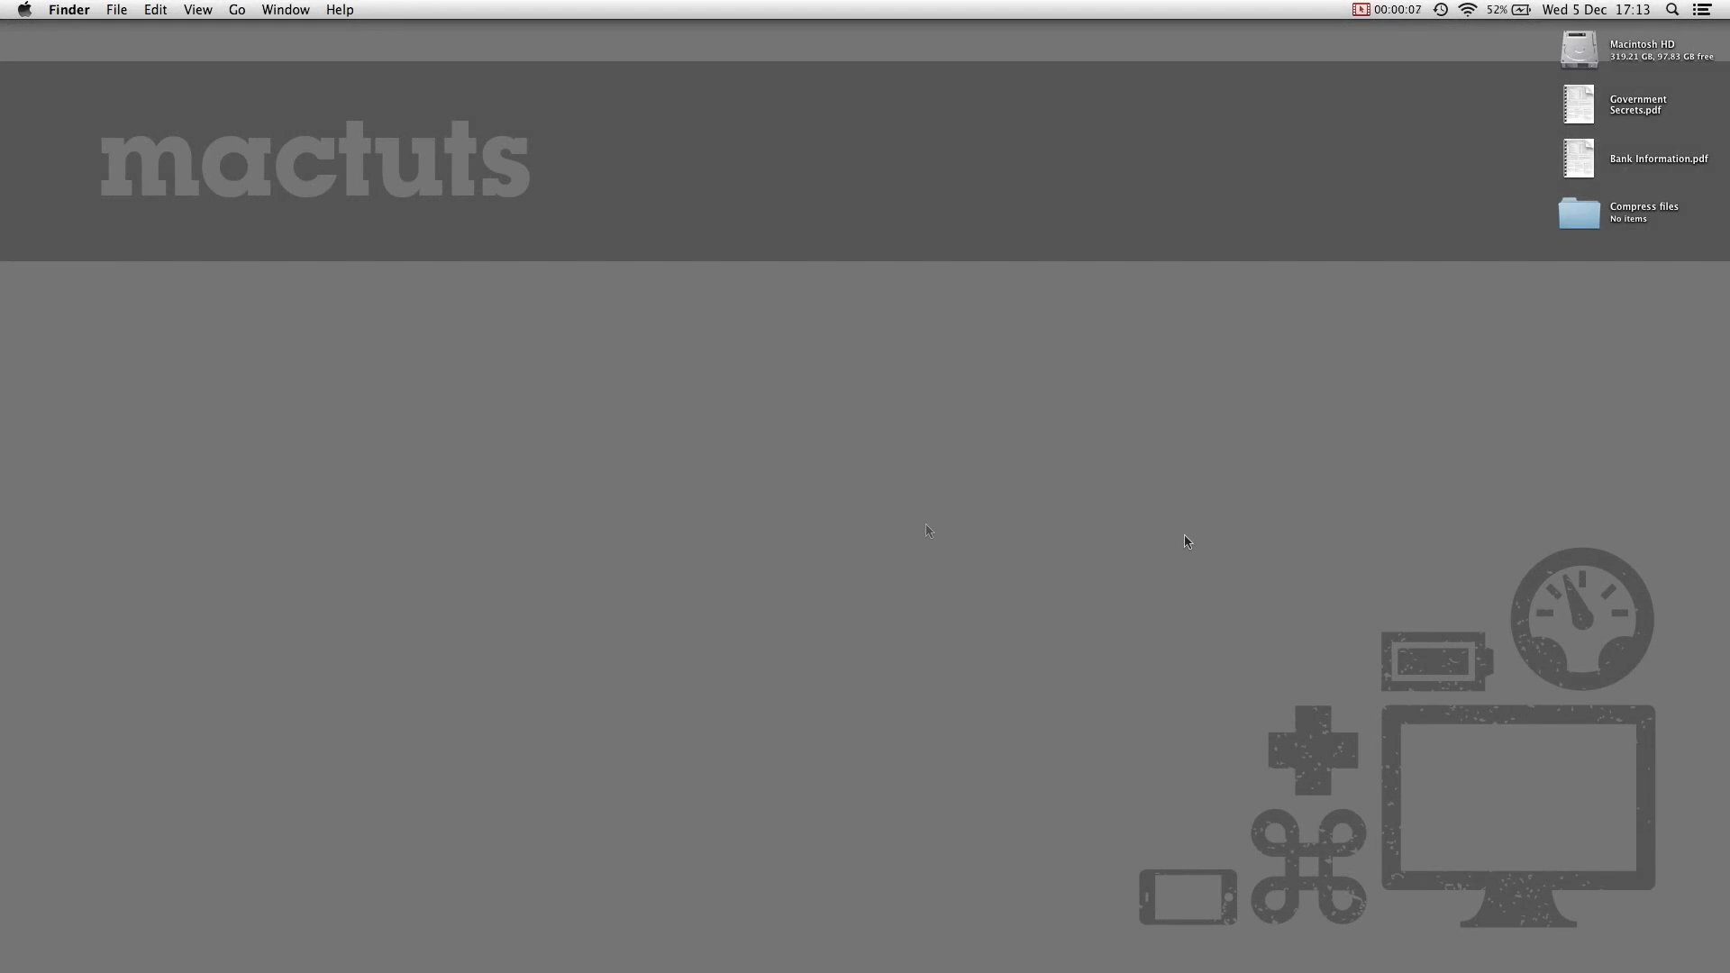
mouse_move(1185, 541)
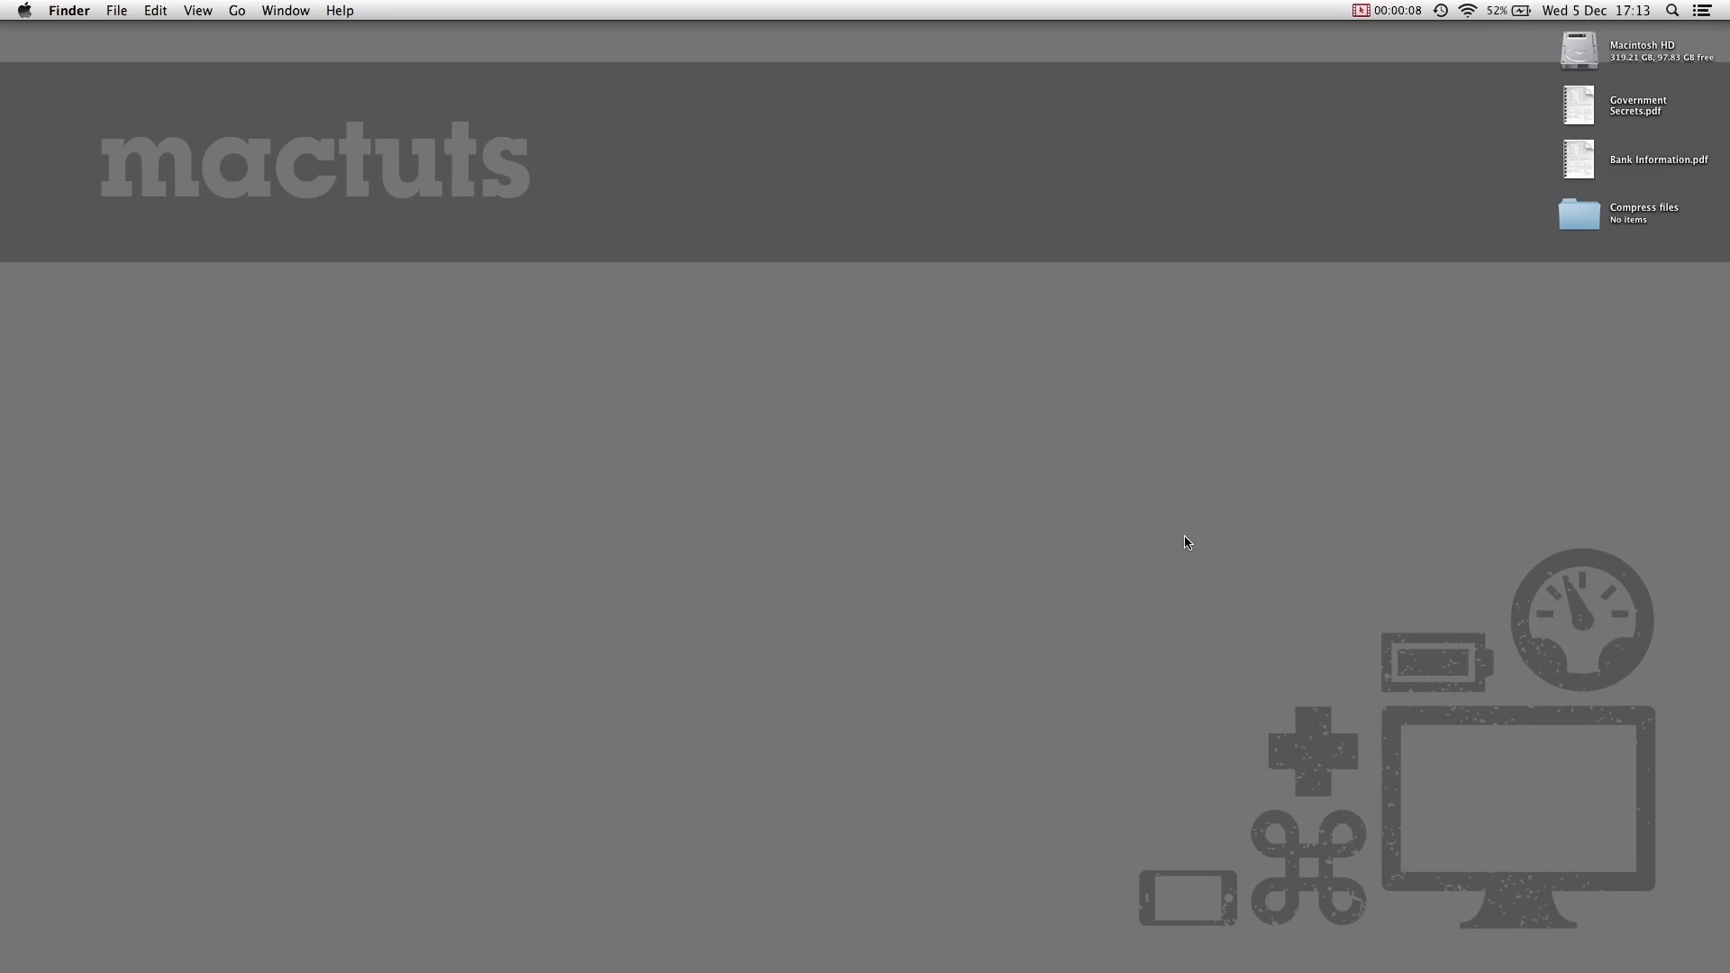
mouse_move(1489, 315)
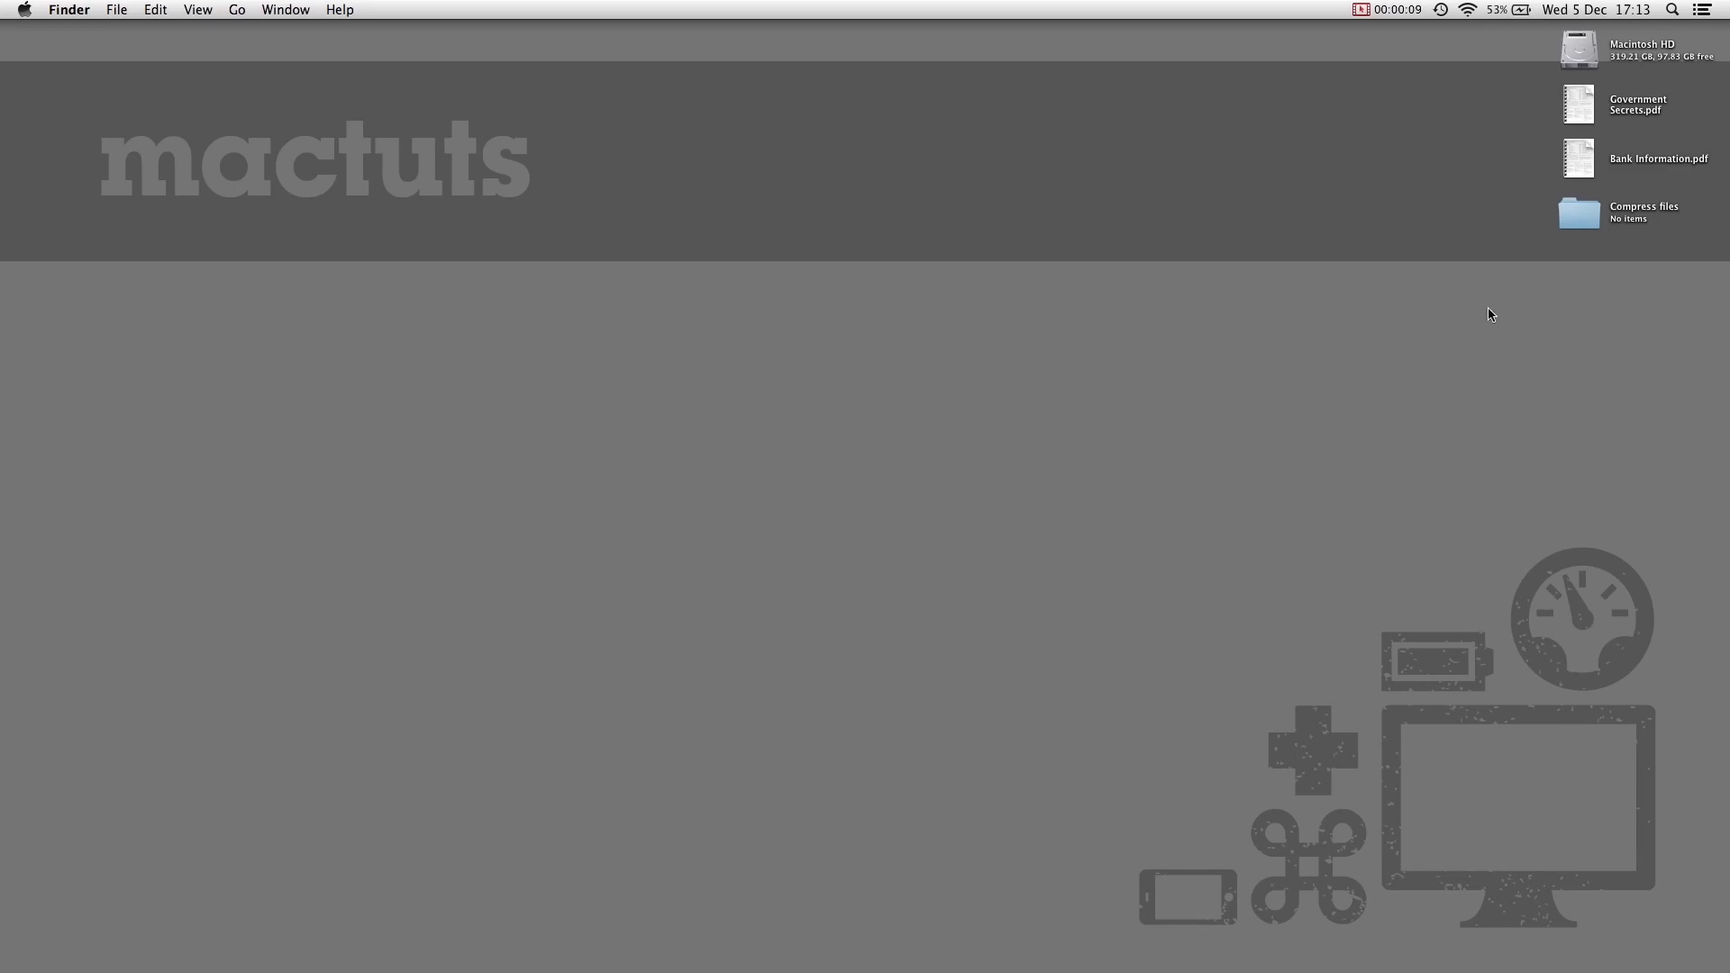
mouse_move(1573, 247)
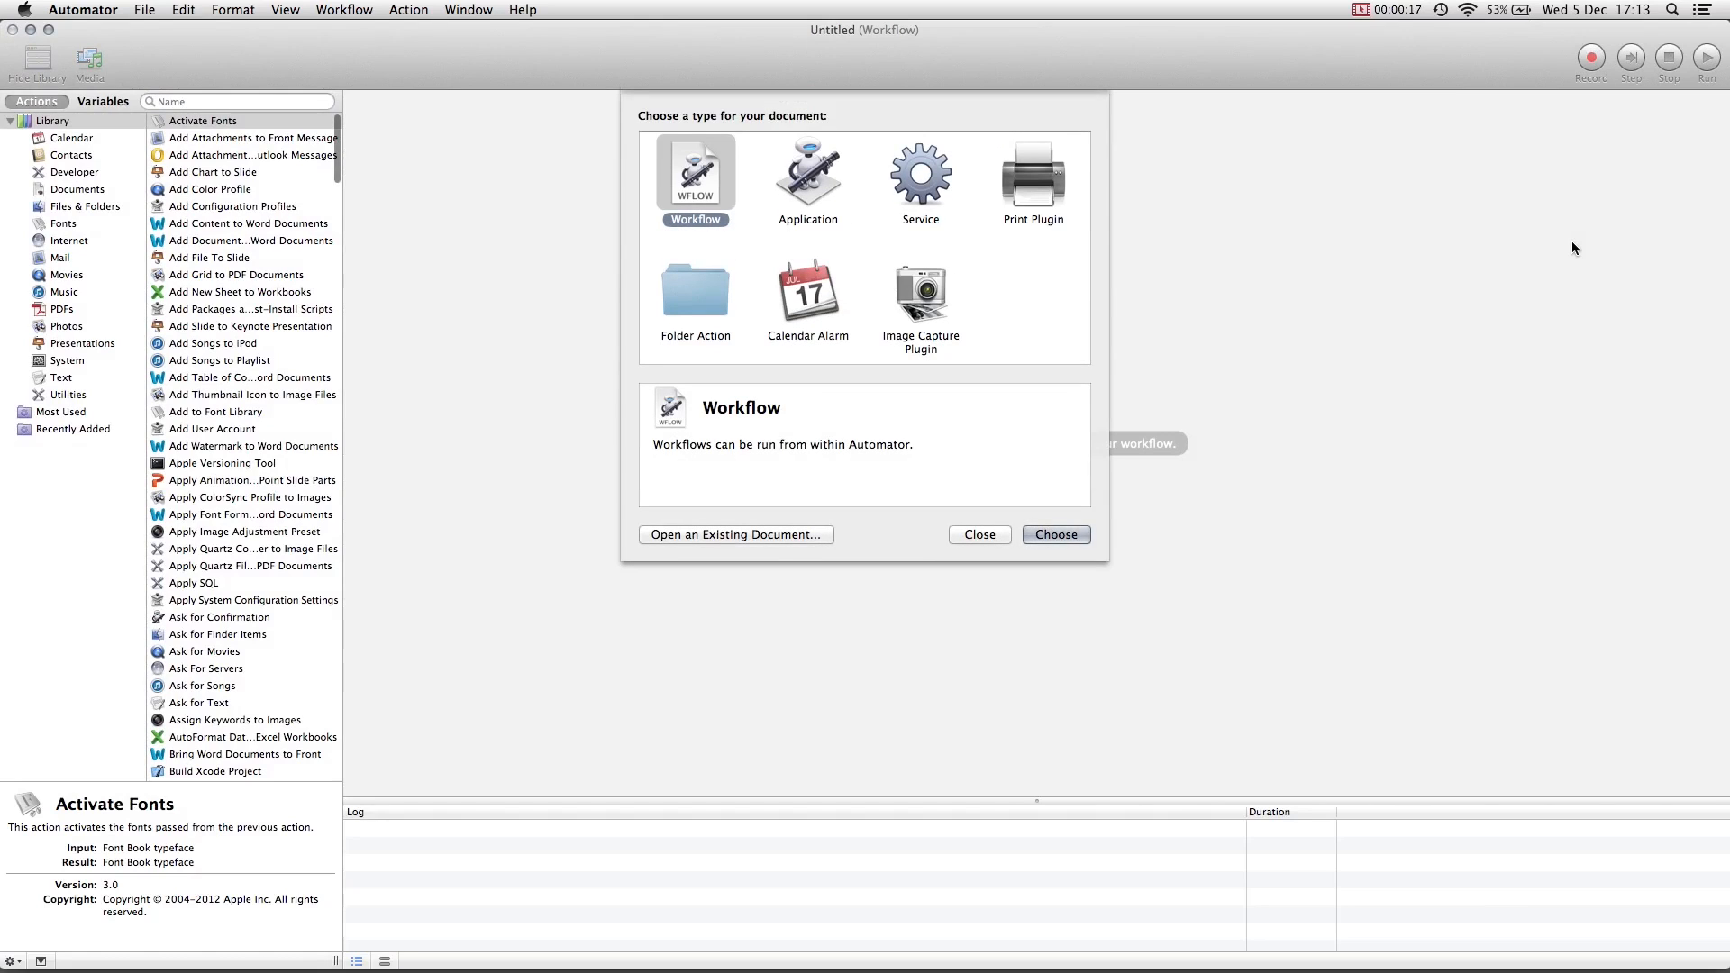
mouse_move(742, 275)
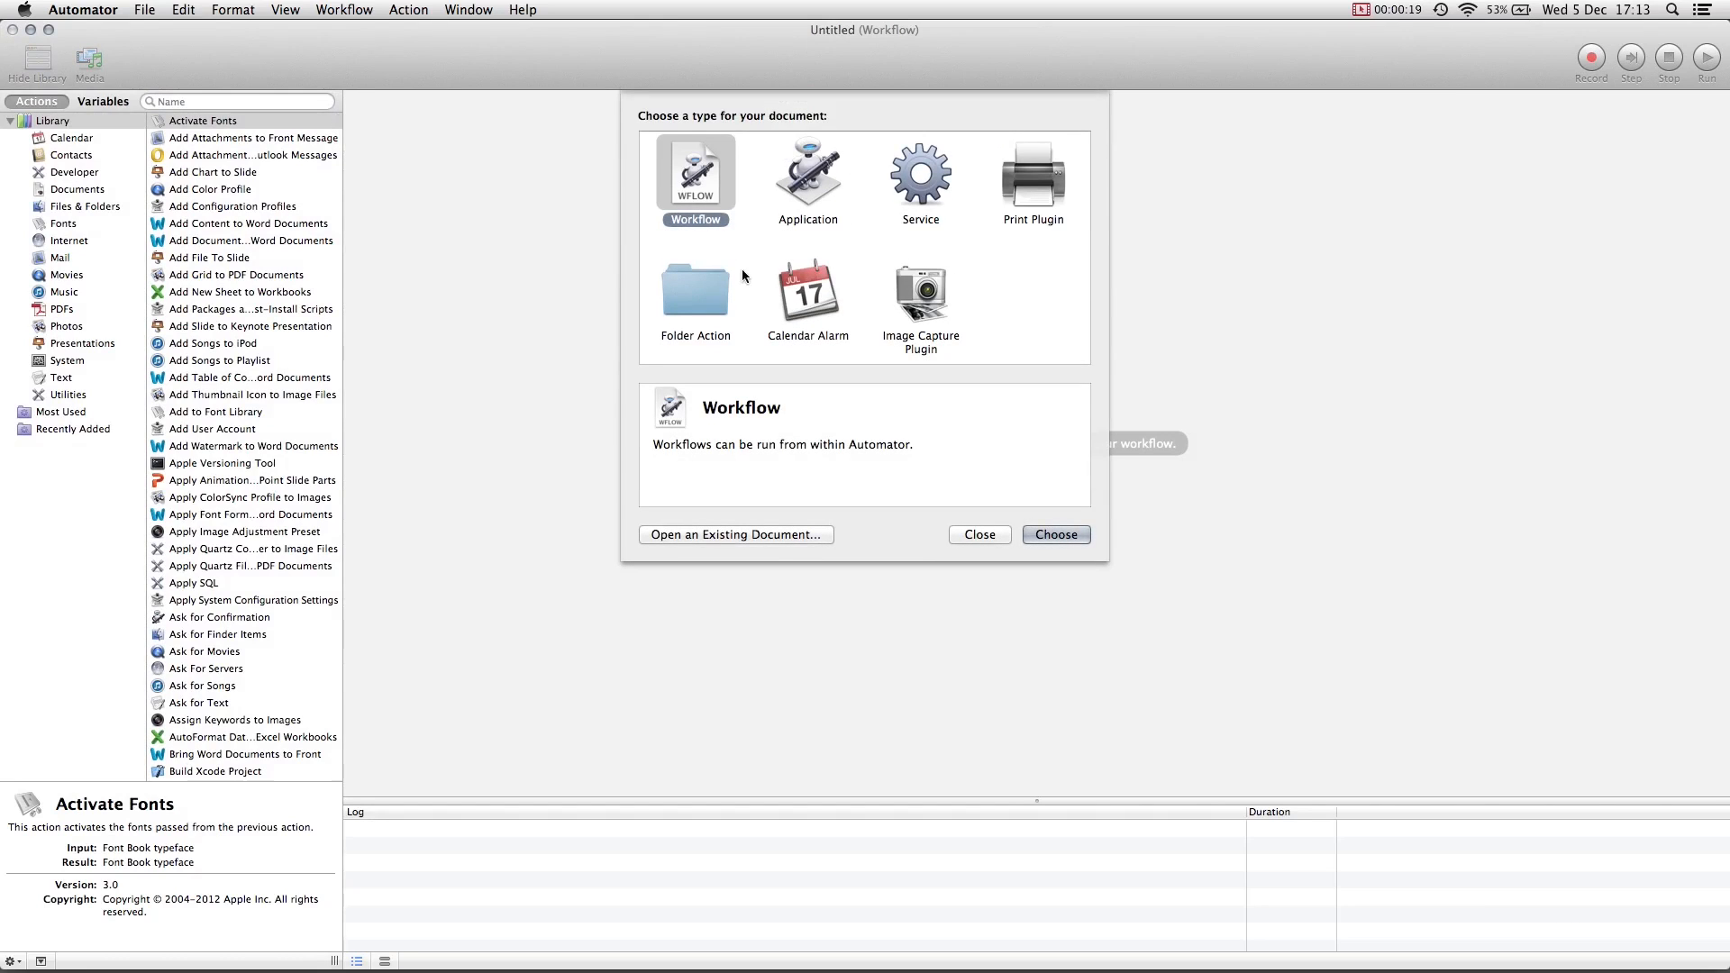
- Choose Folder Action as the new document type
click(1053, 534)
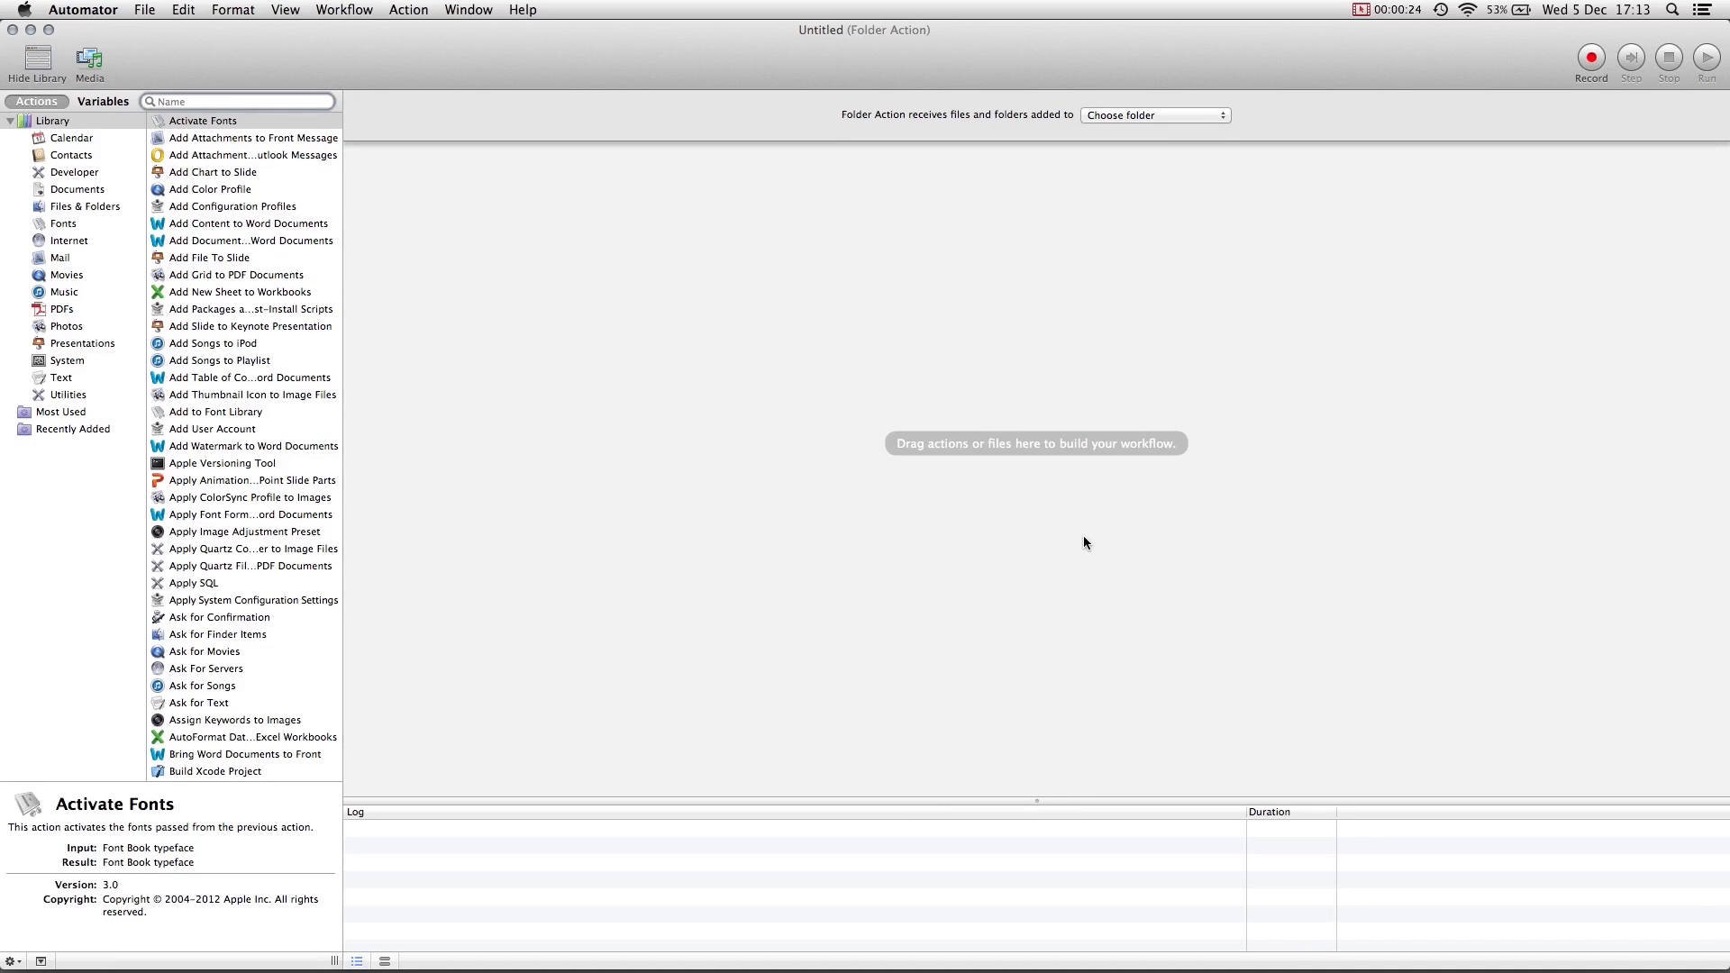
mouse_move(681, 487)
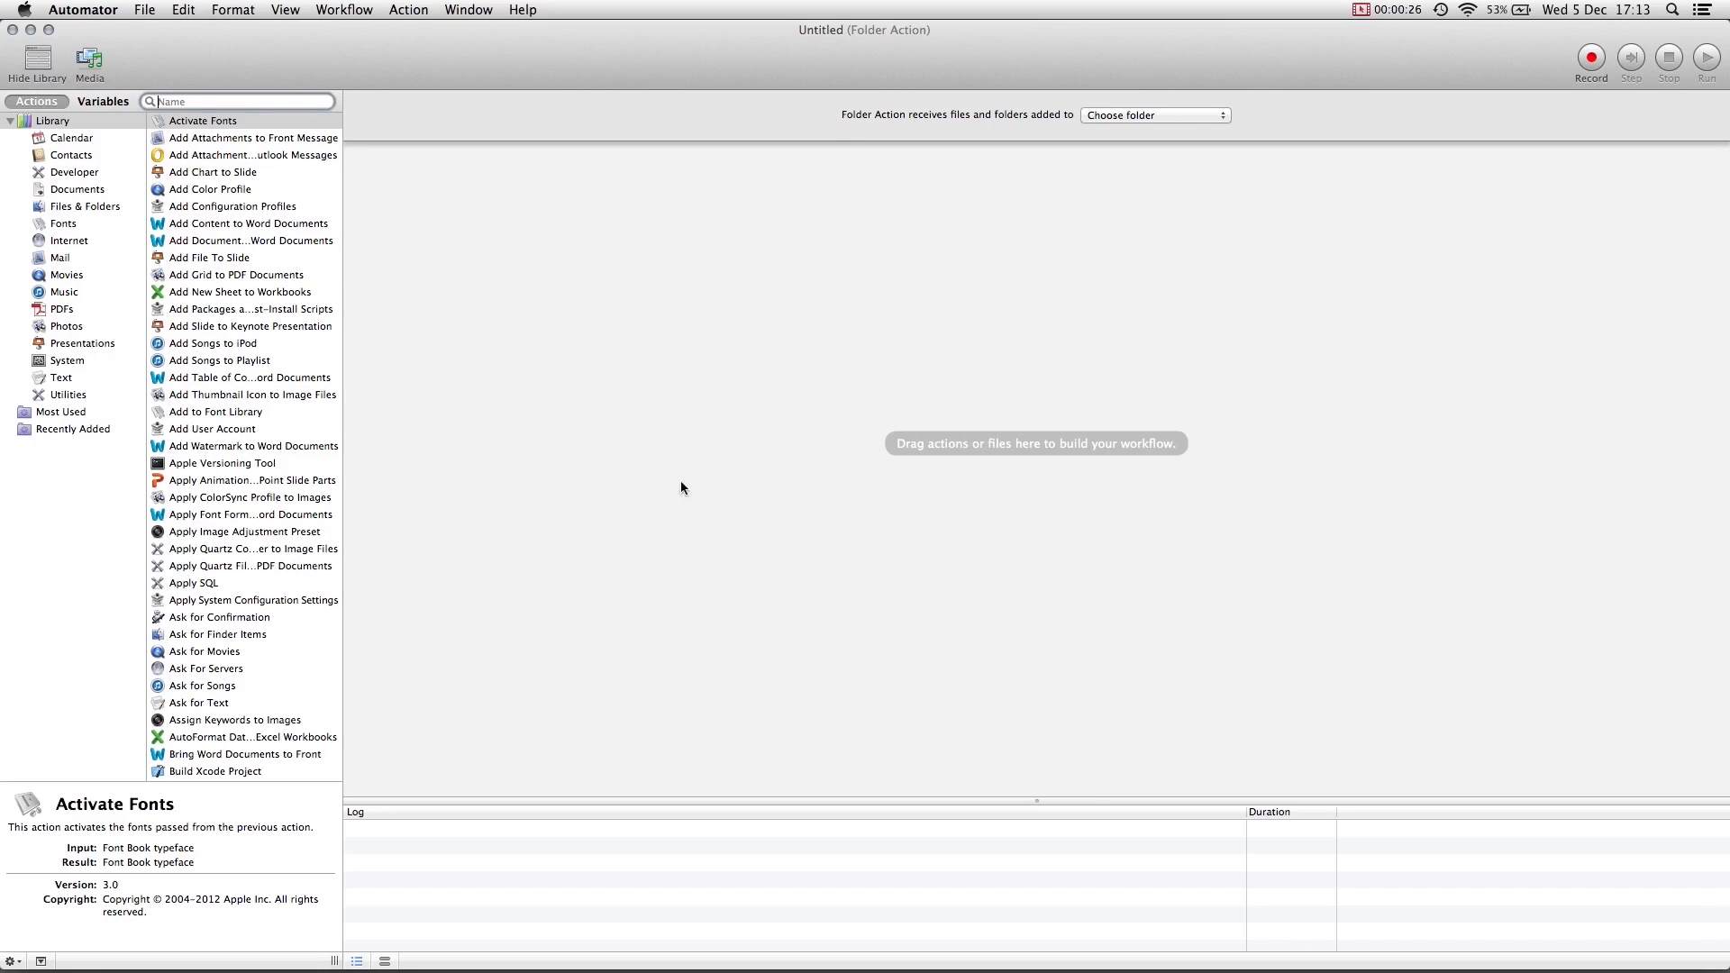
scroll(down, 3)
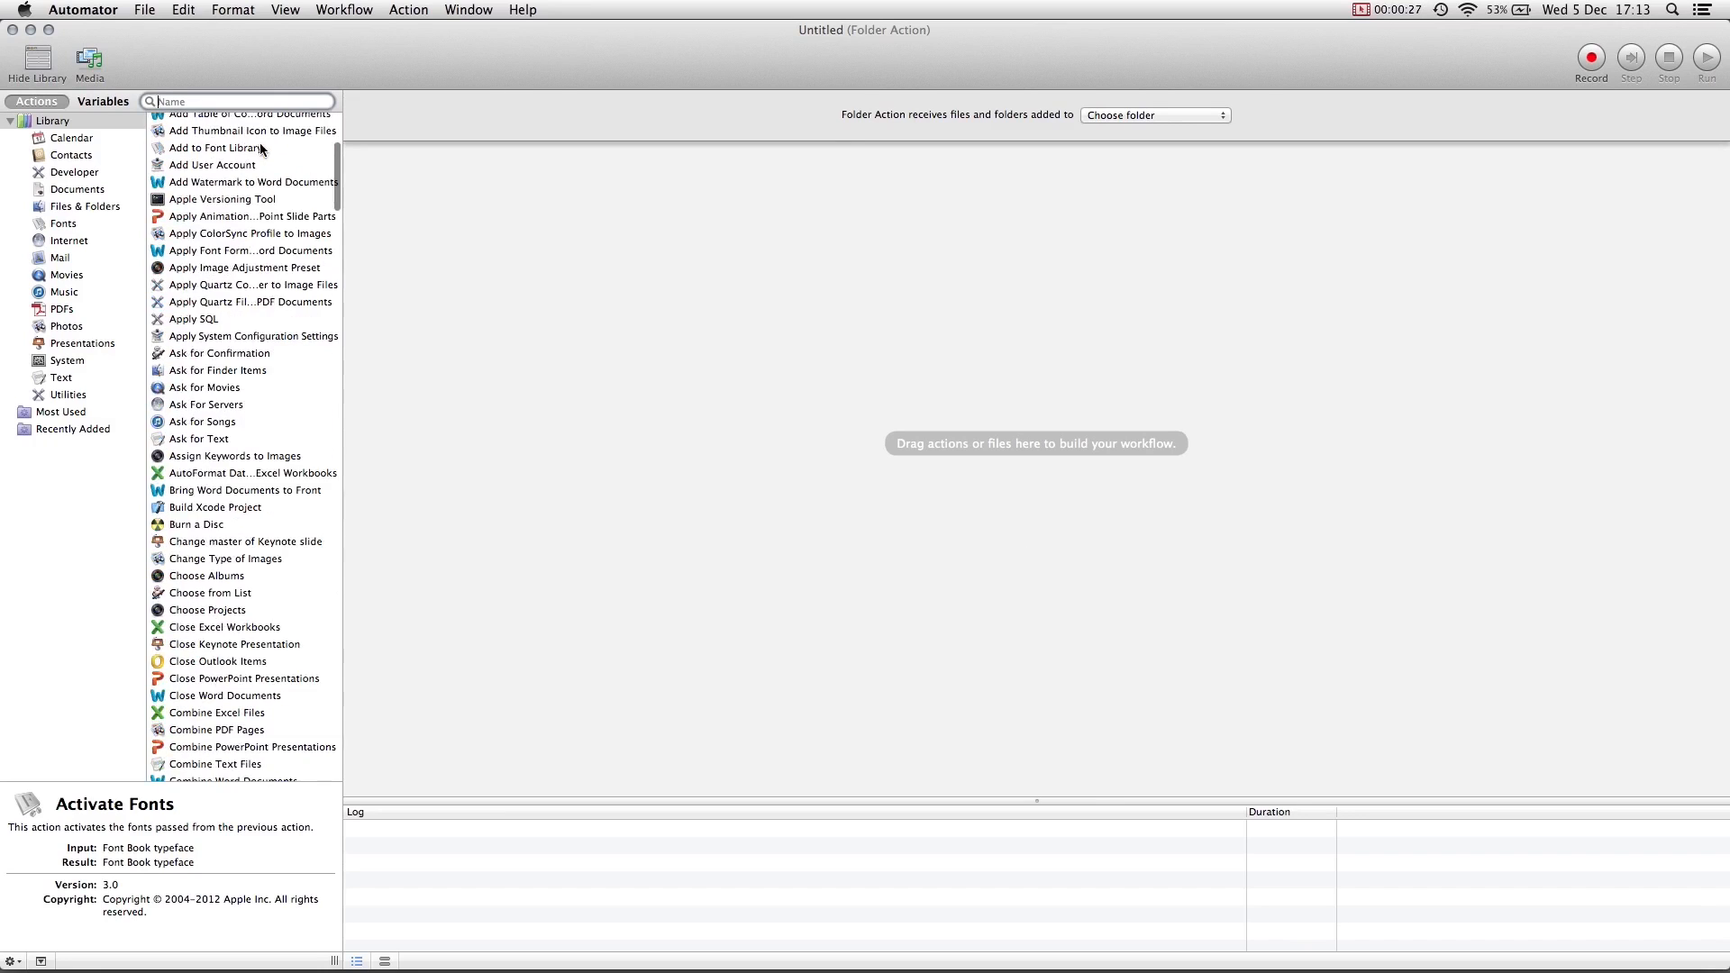
scroll(down, 3)
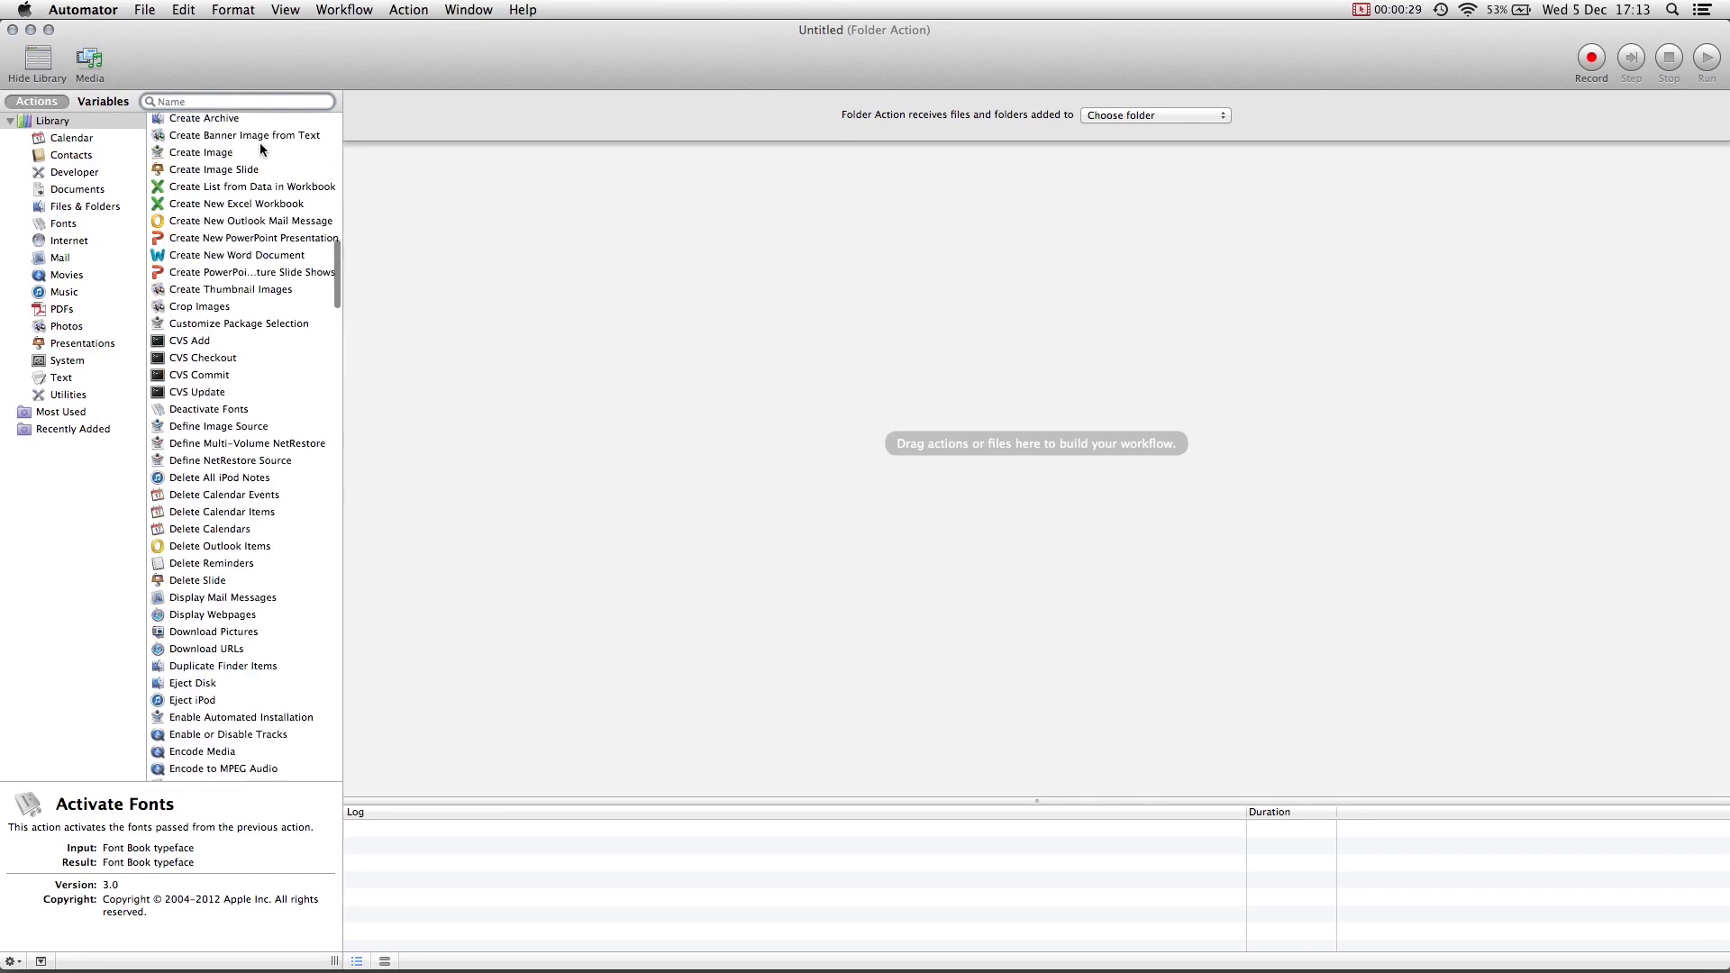
scroll(up, 3)
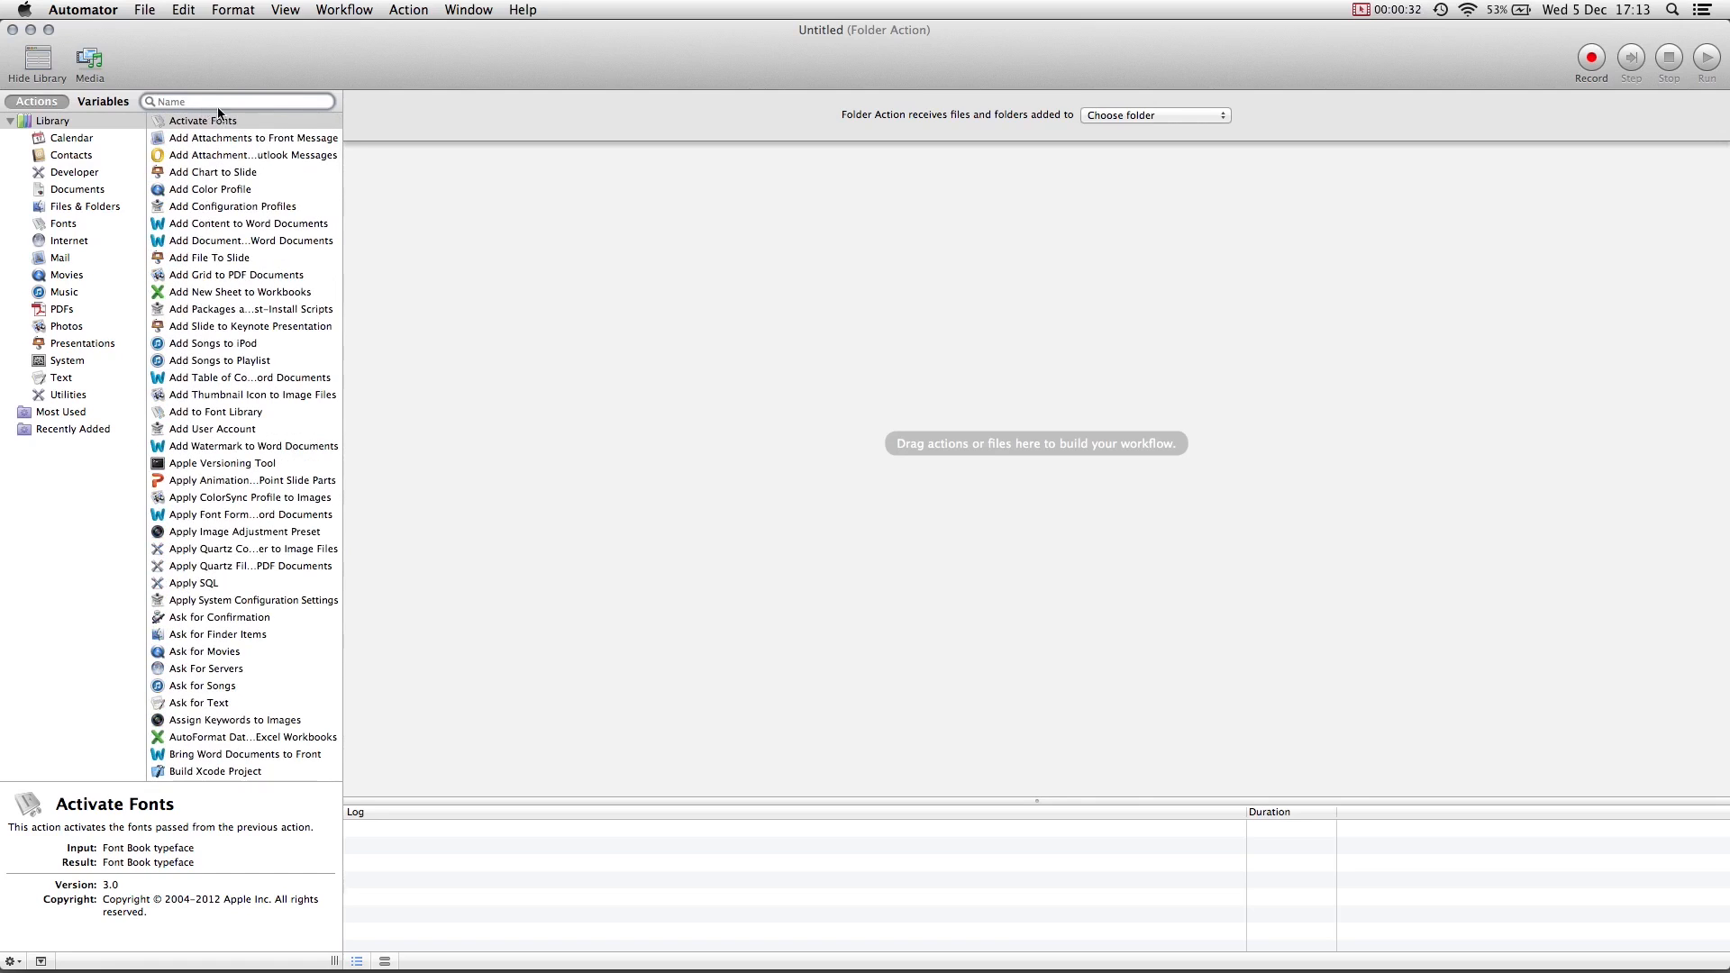
mouse_move(647, 124)
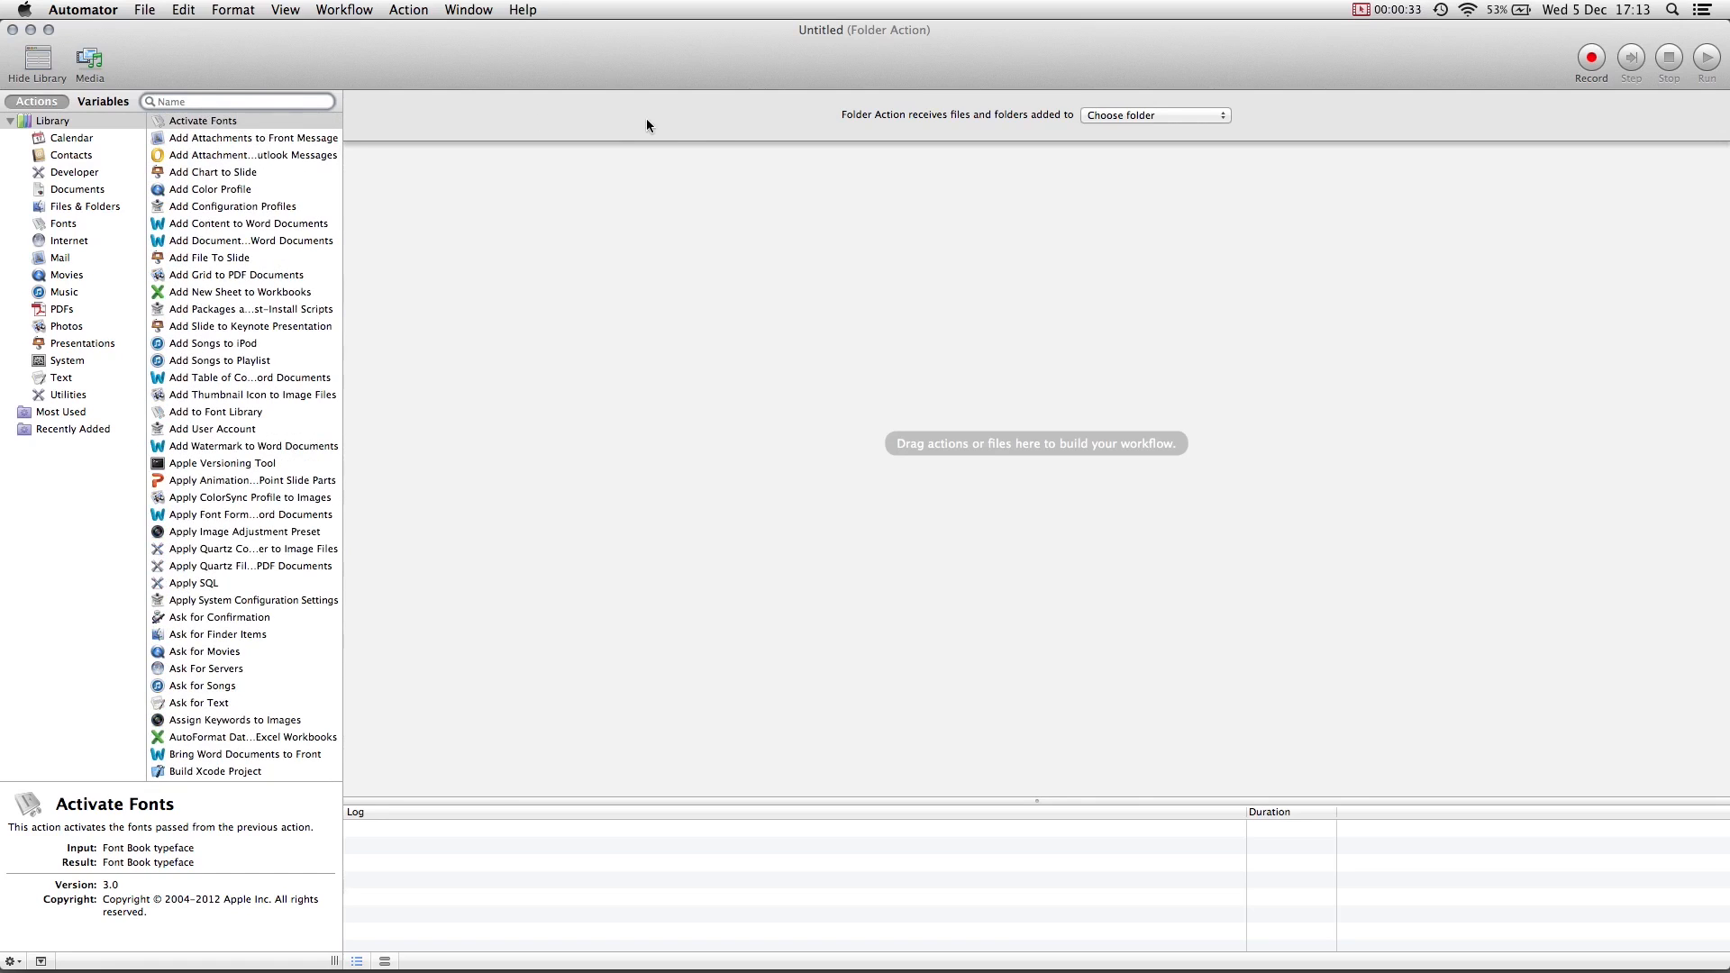
mouse_move(978, 122)
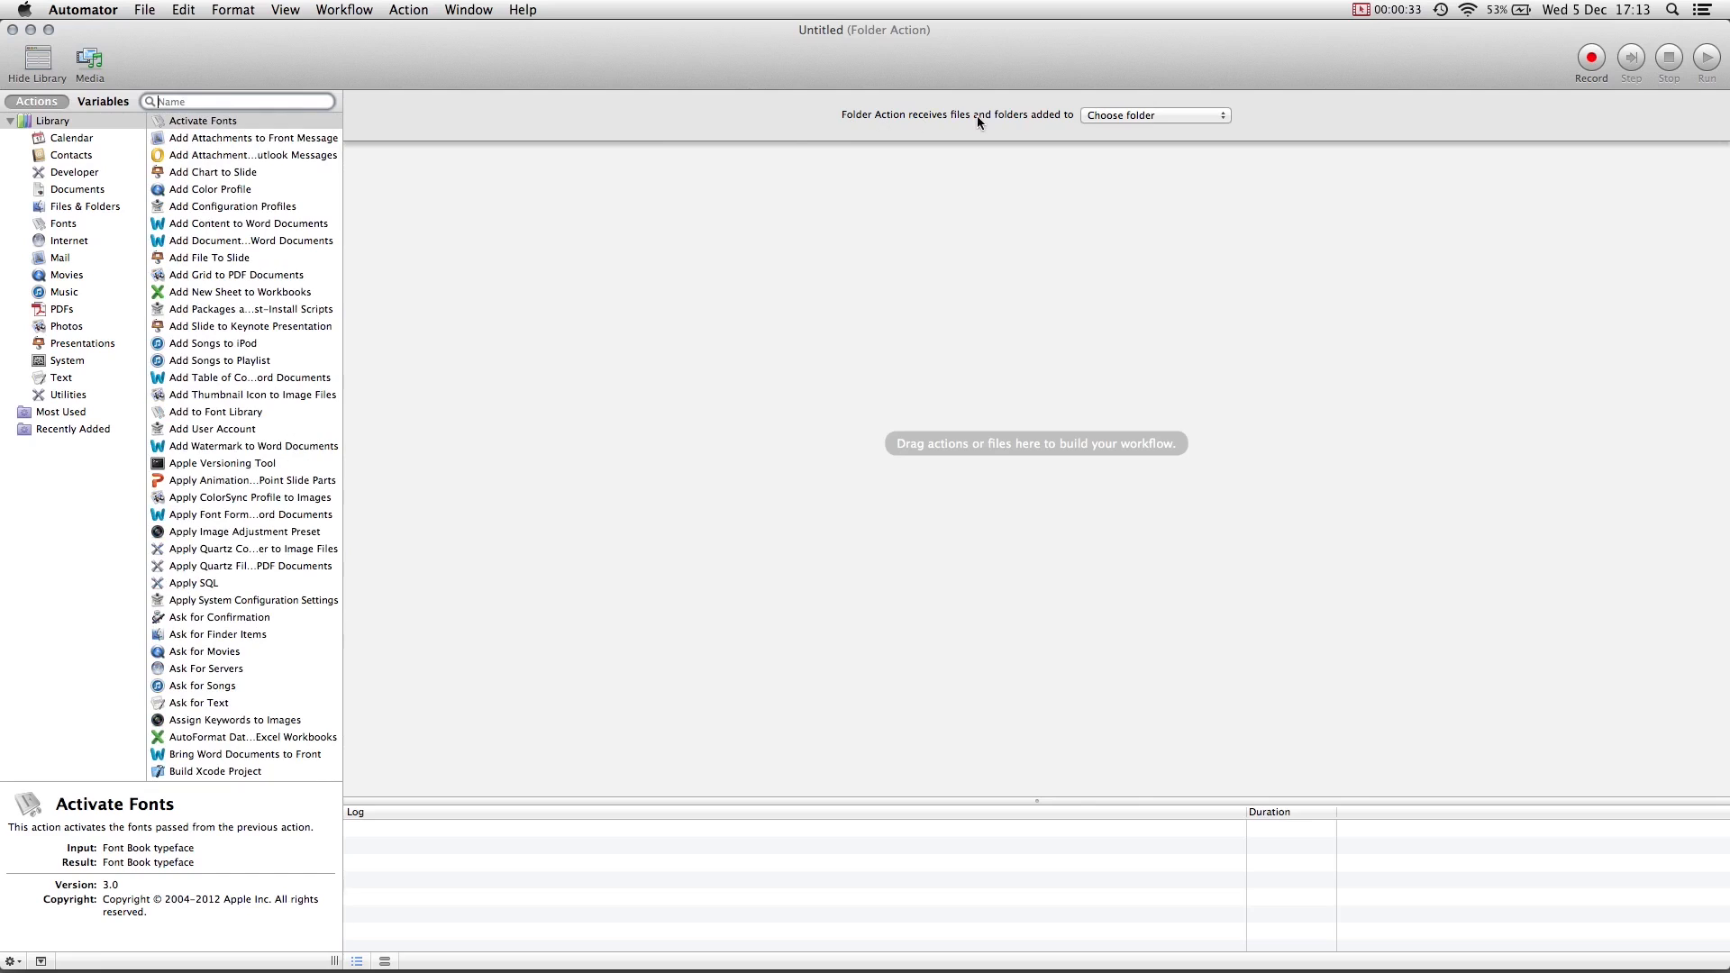
mouse_move(1093, 125)
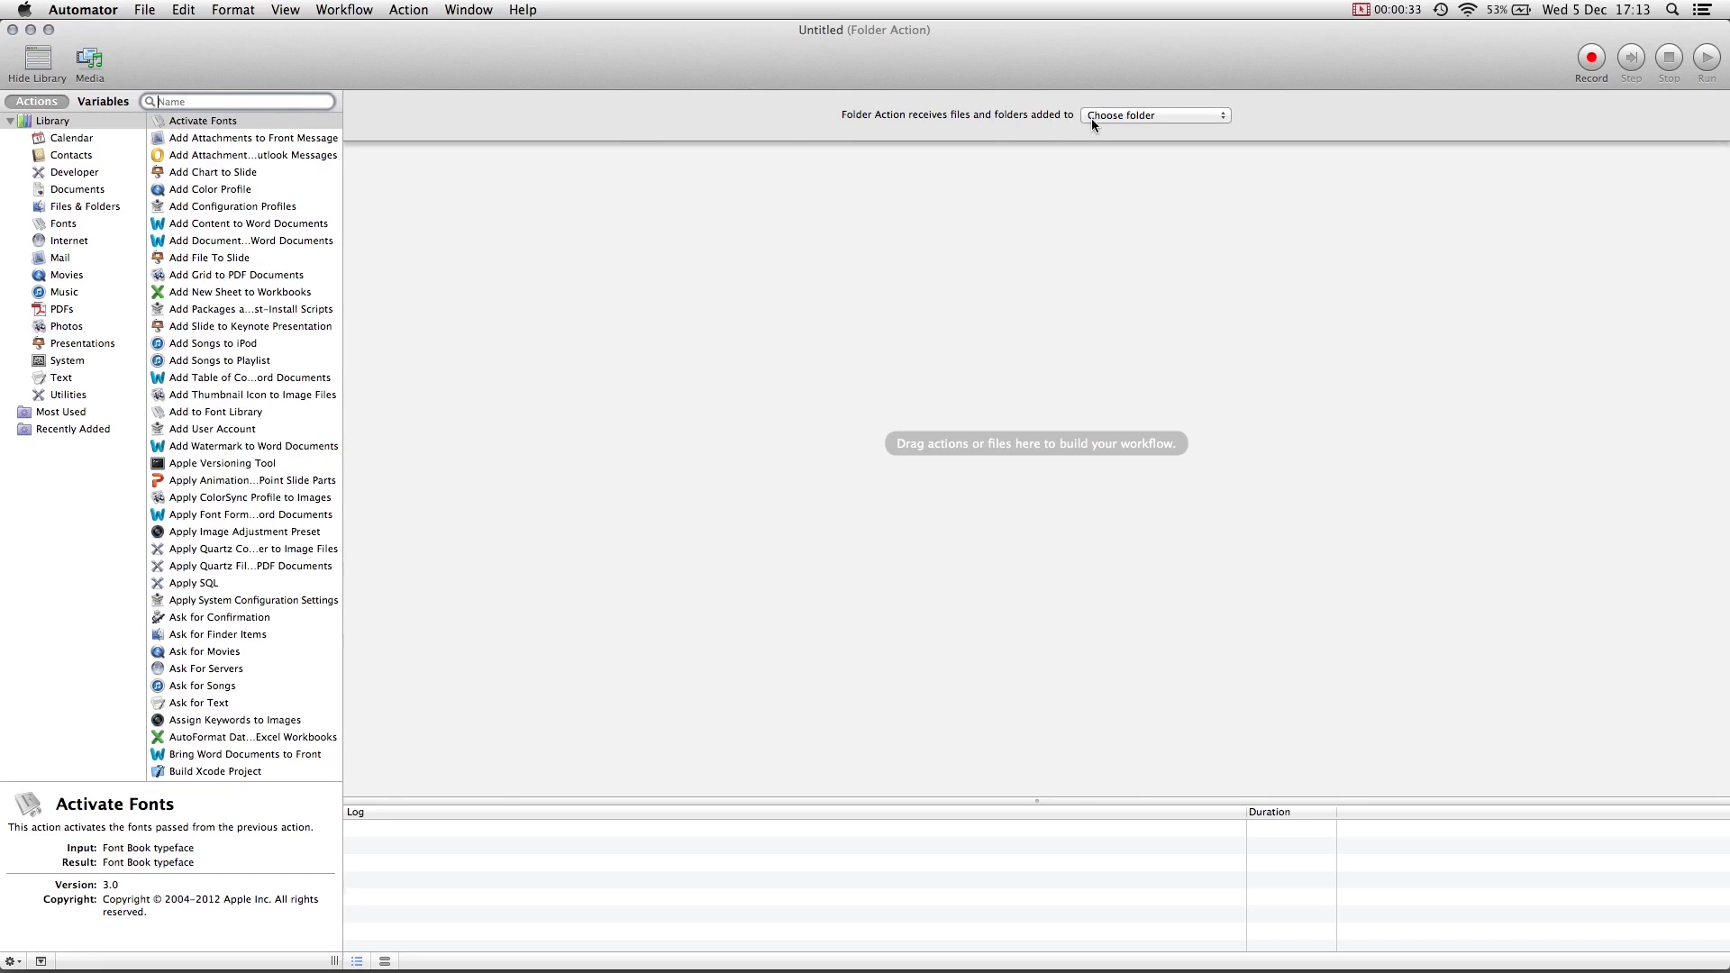
- Set the folder action to watch the 'Compress files' folder via Other…
click(1154, 114)
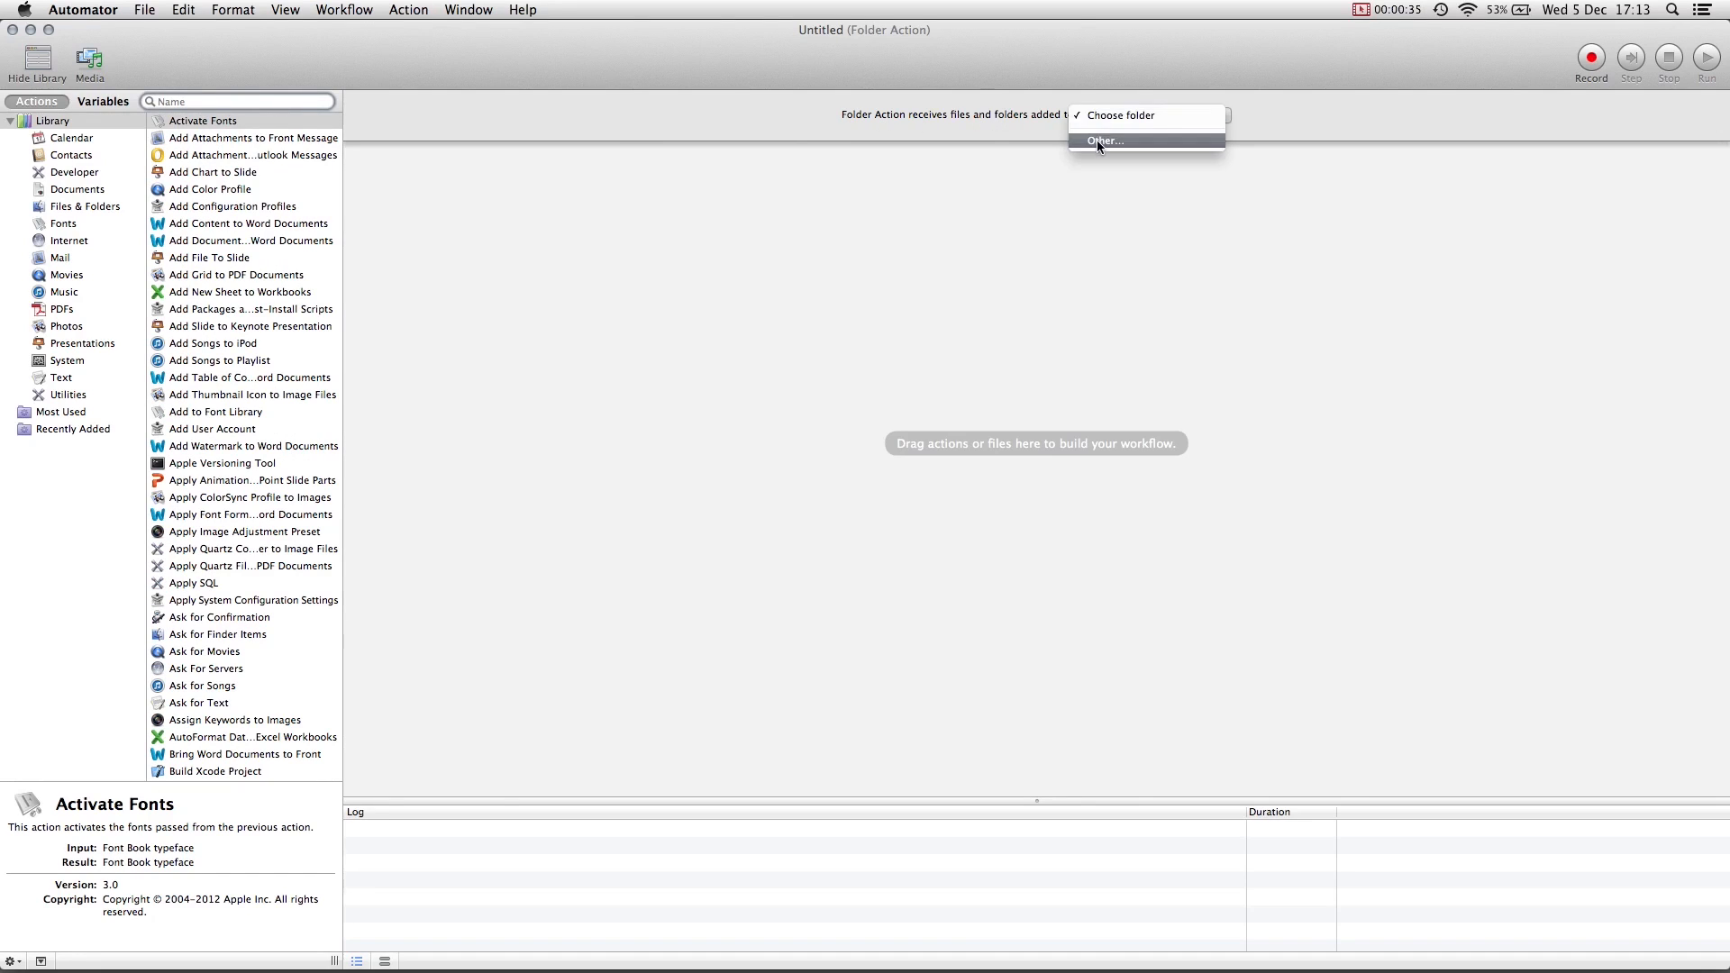
click(1104, 140)
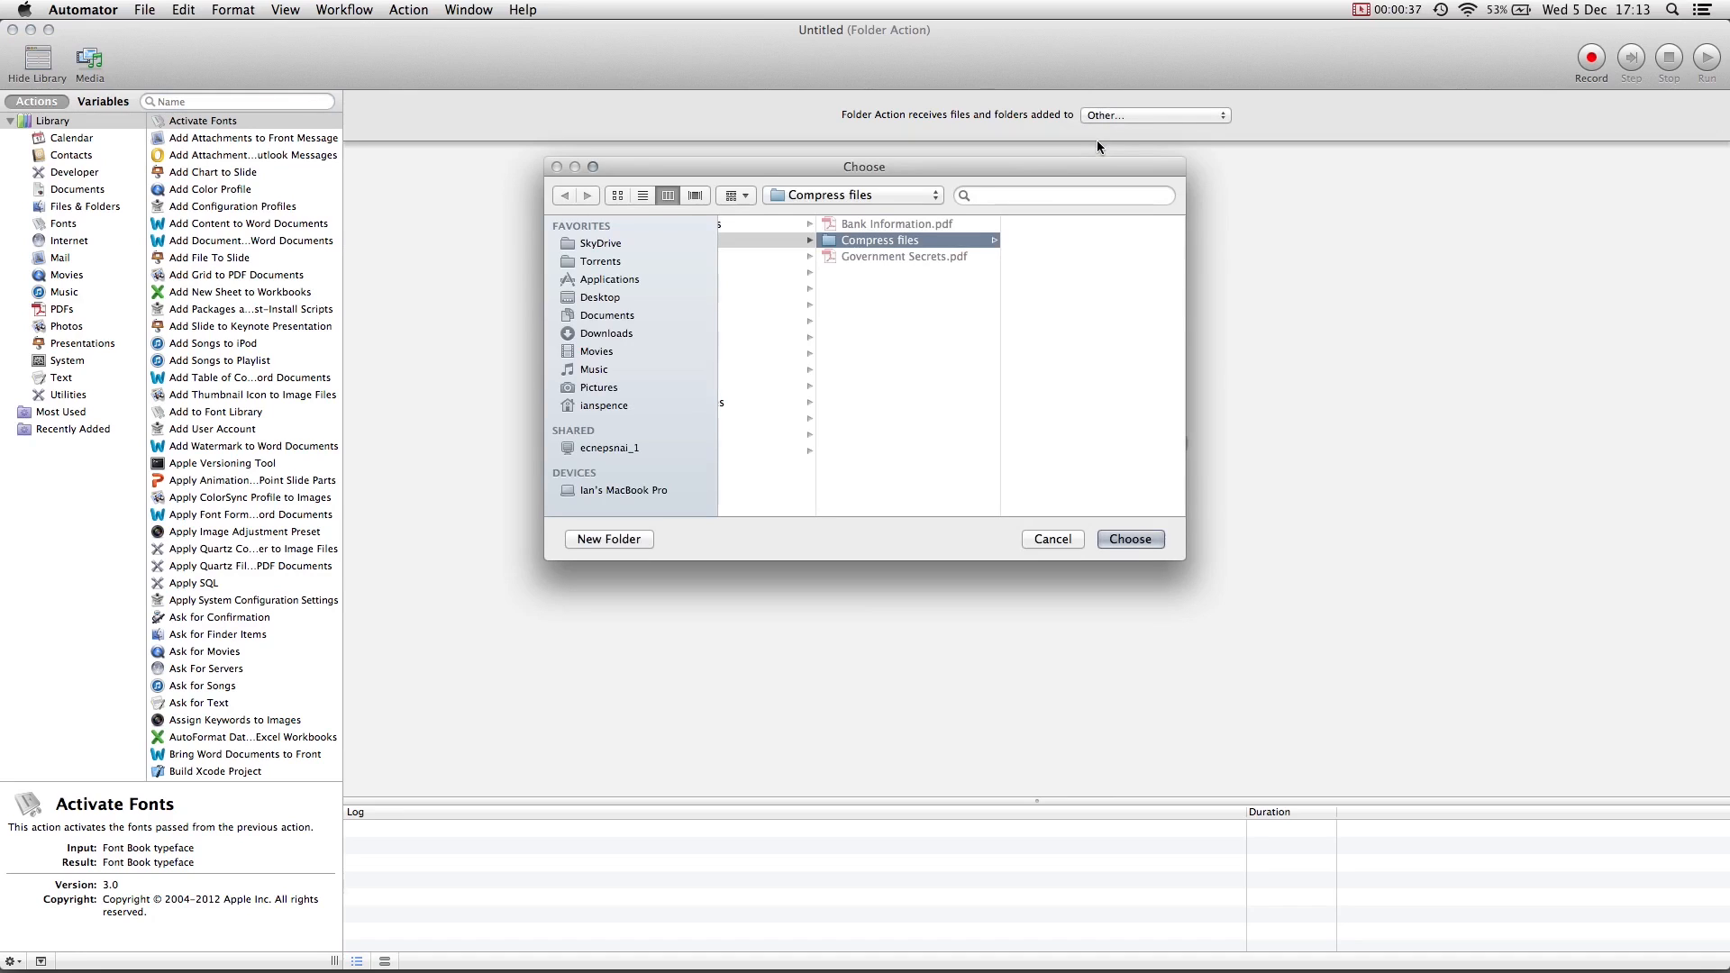
mouse_move(915, 245)
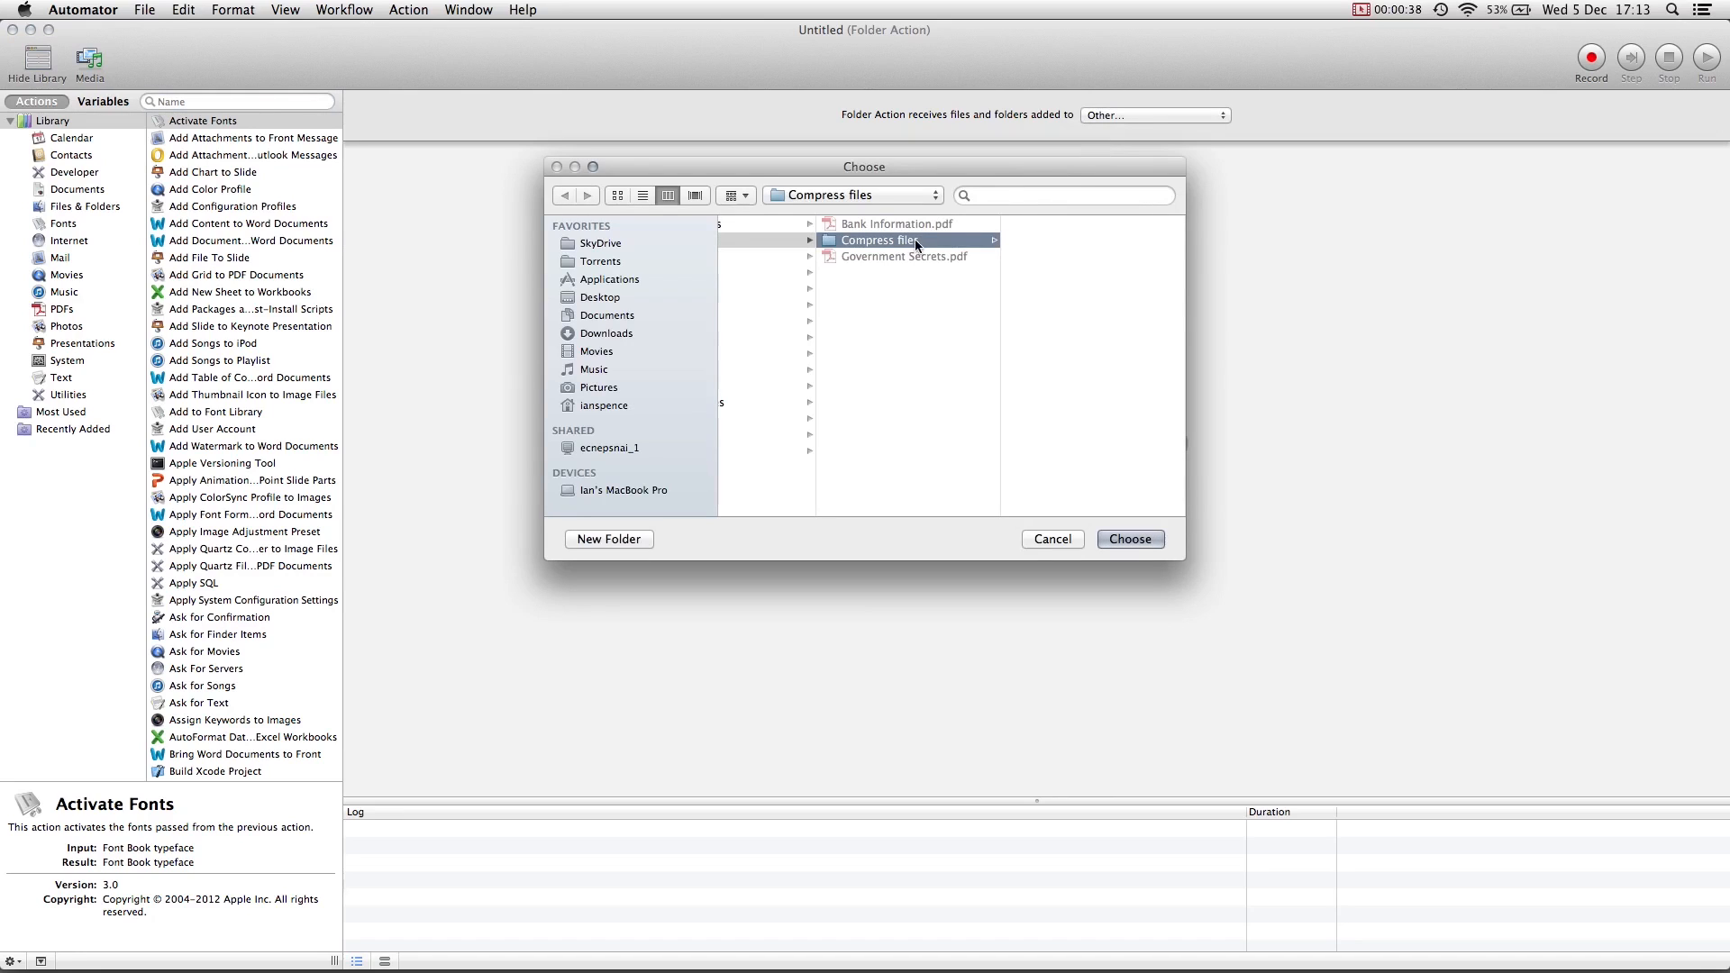
click(1130, 539)
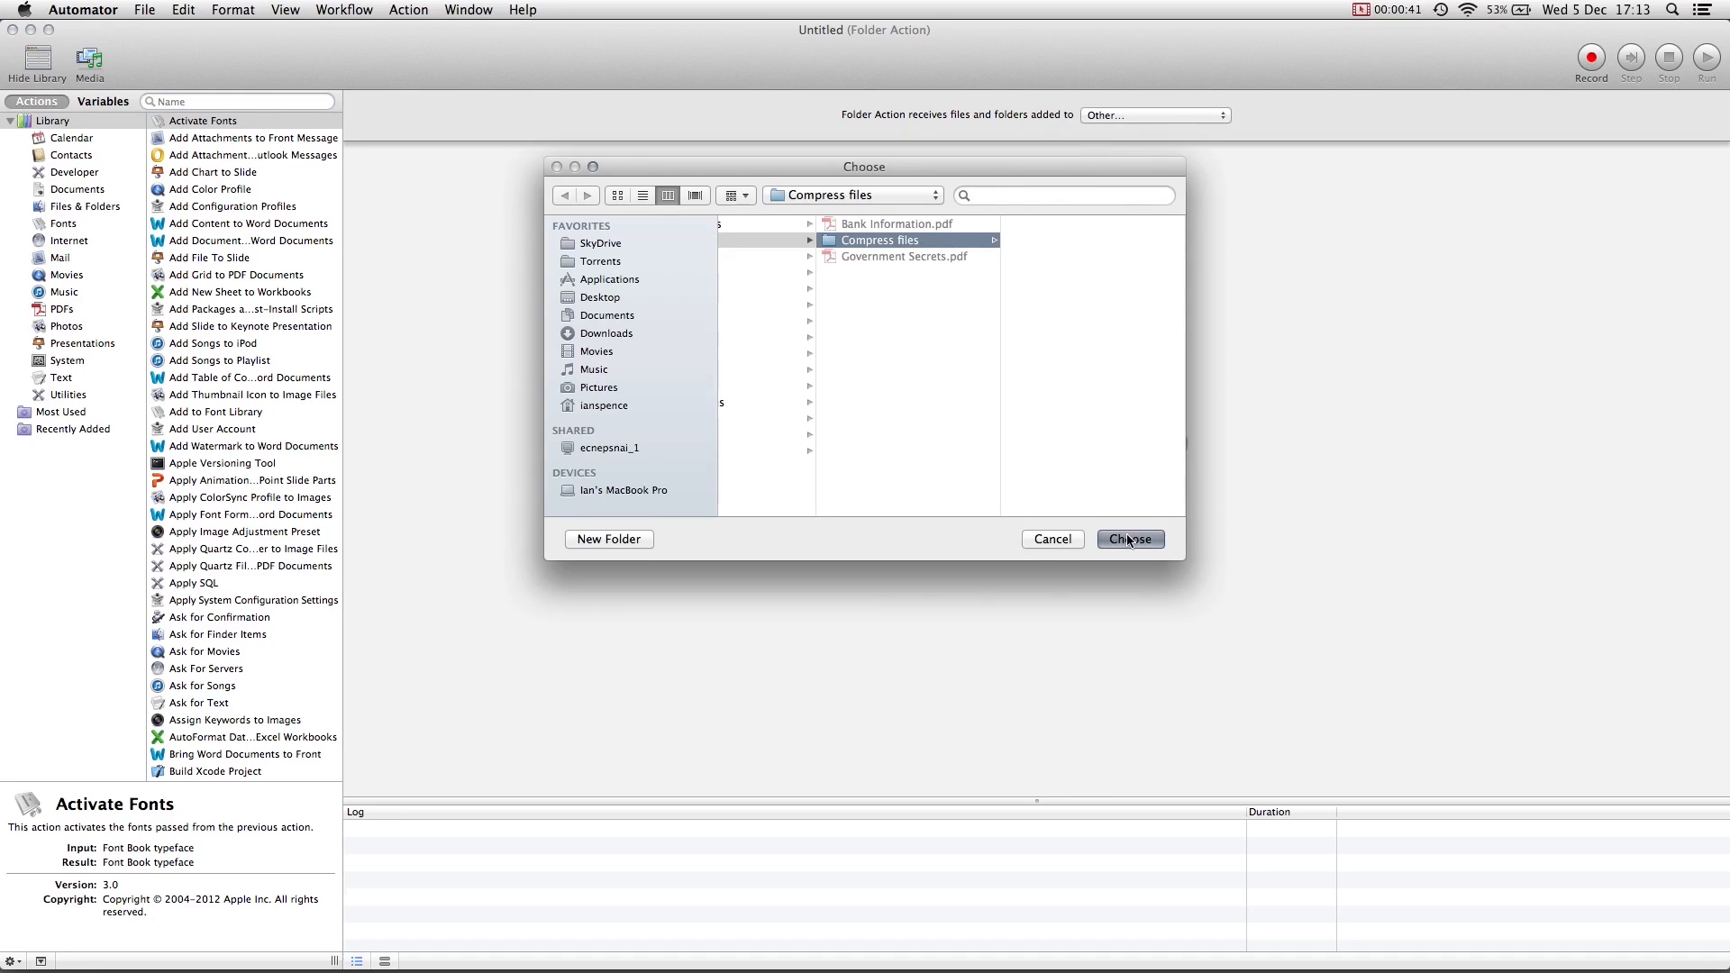
click(1129, 540)
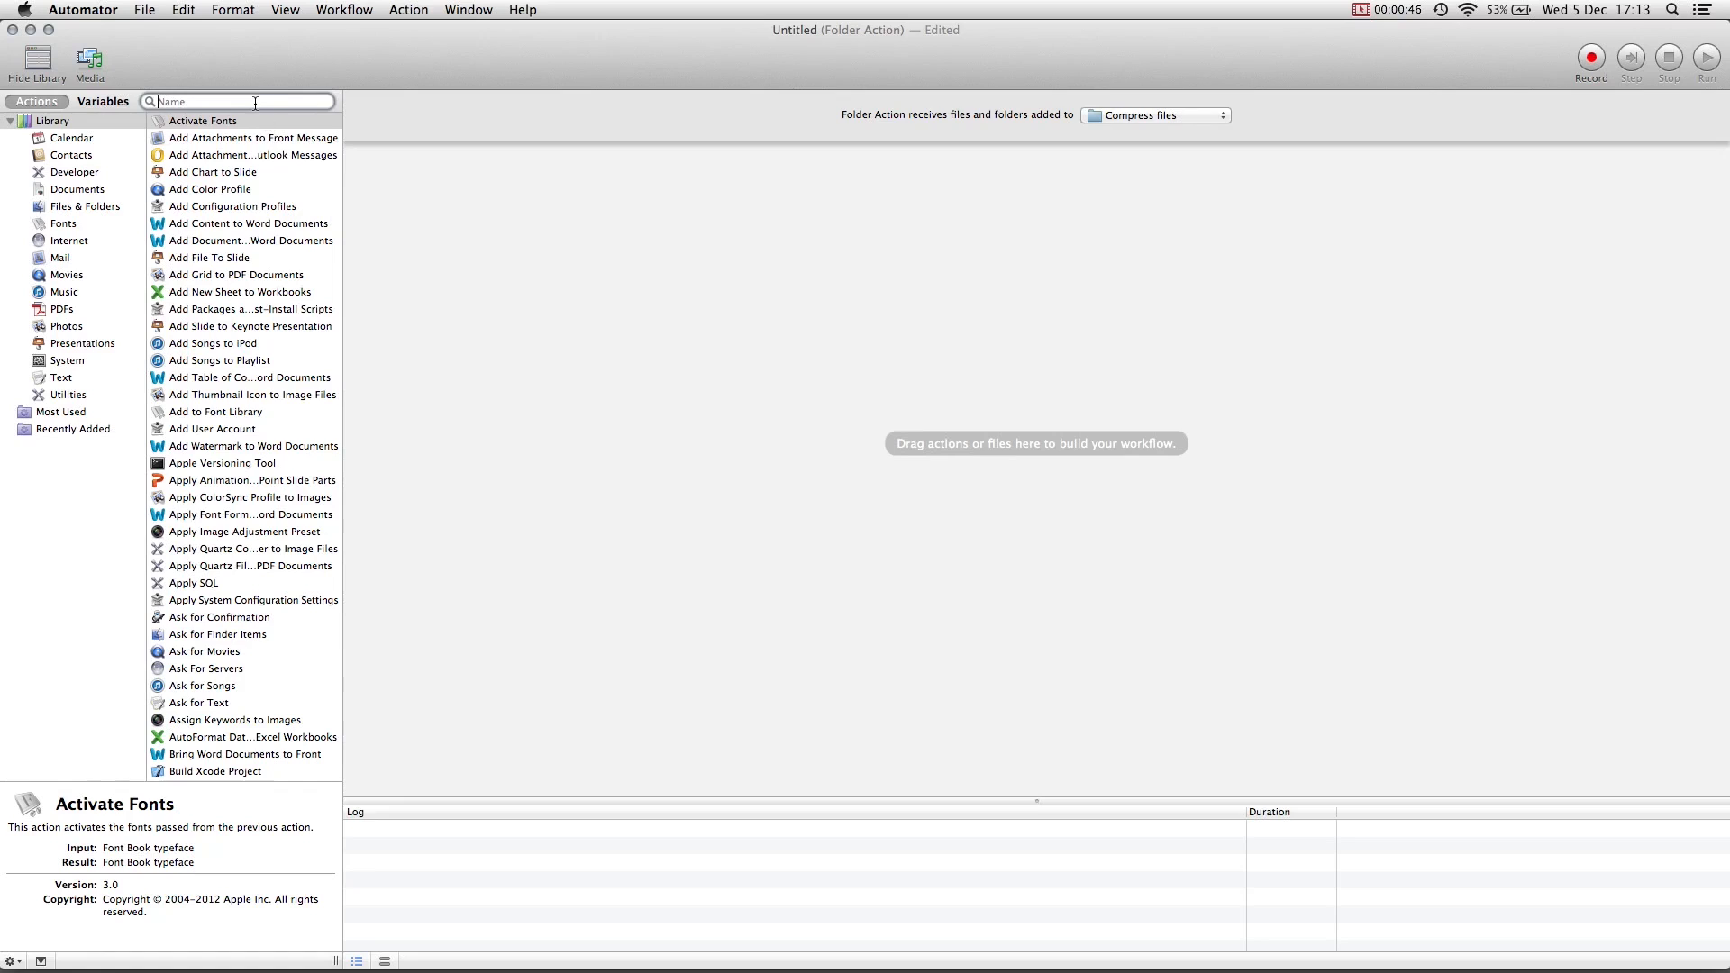
- Search the library for 'archi' and add Create Archive to the workflow
text(archi)
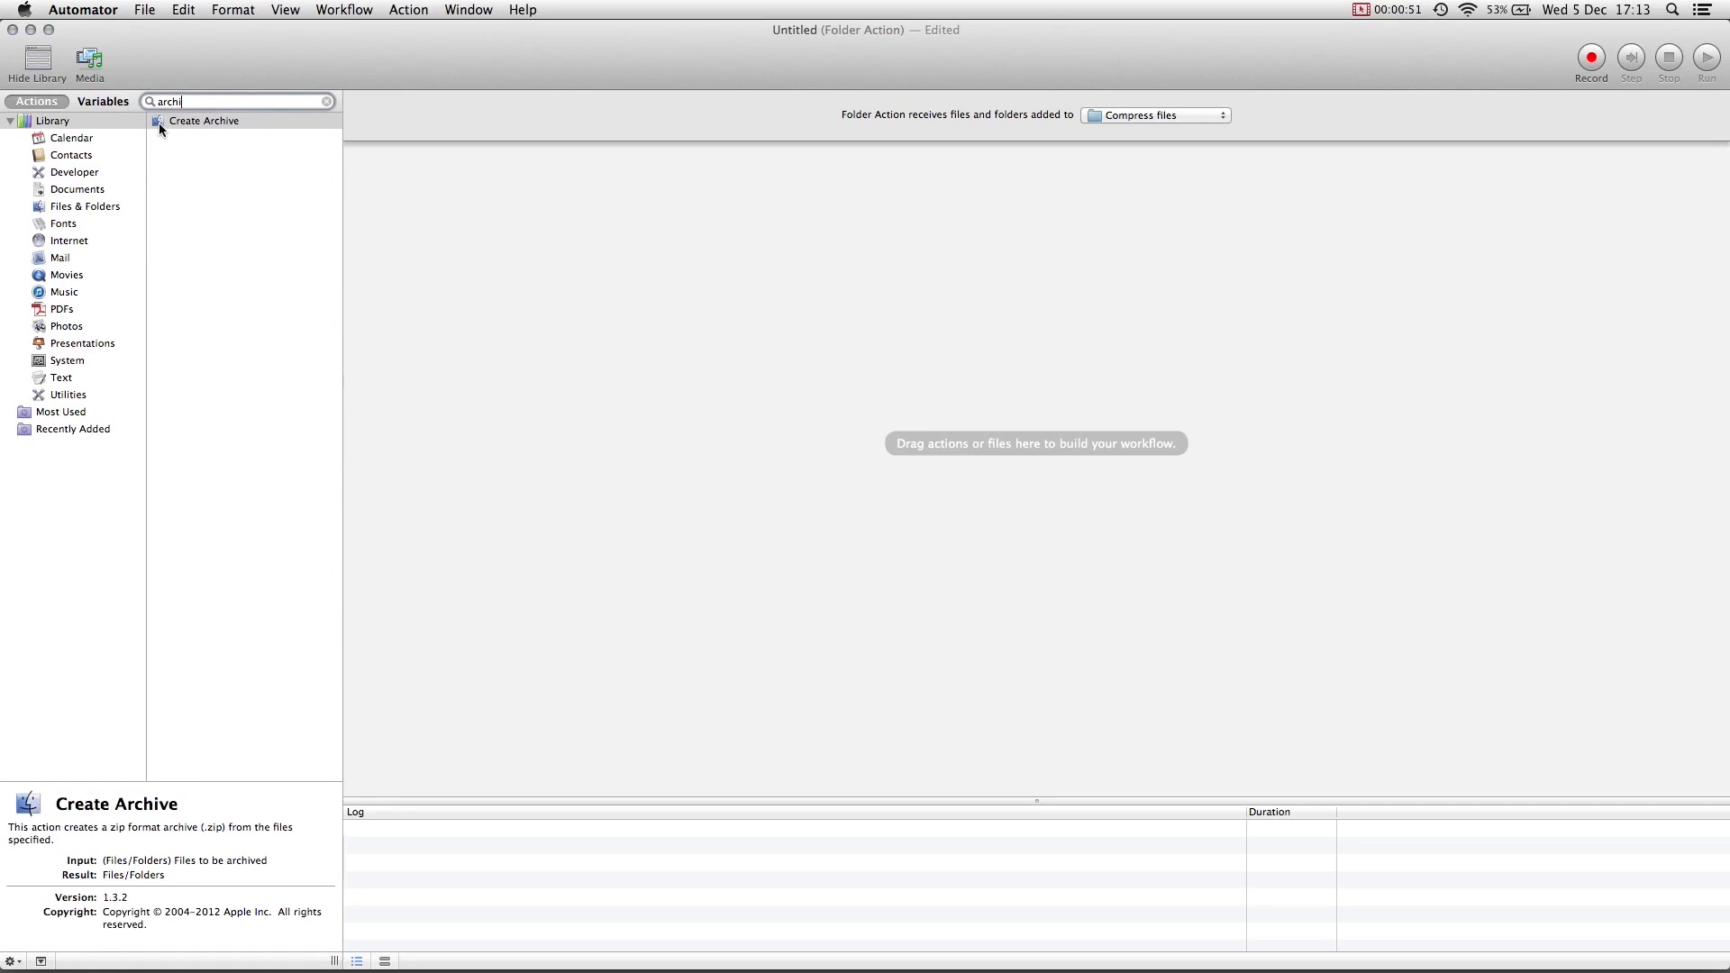
double_click(203, 119)
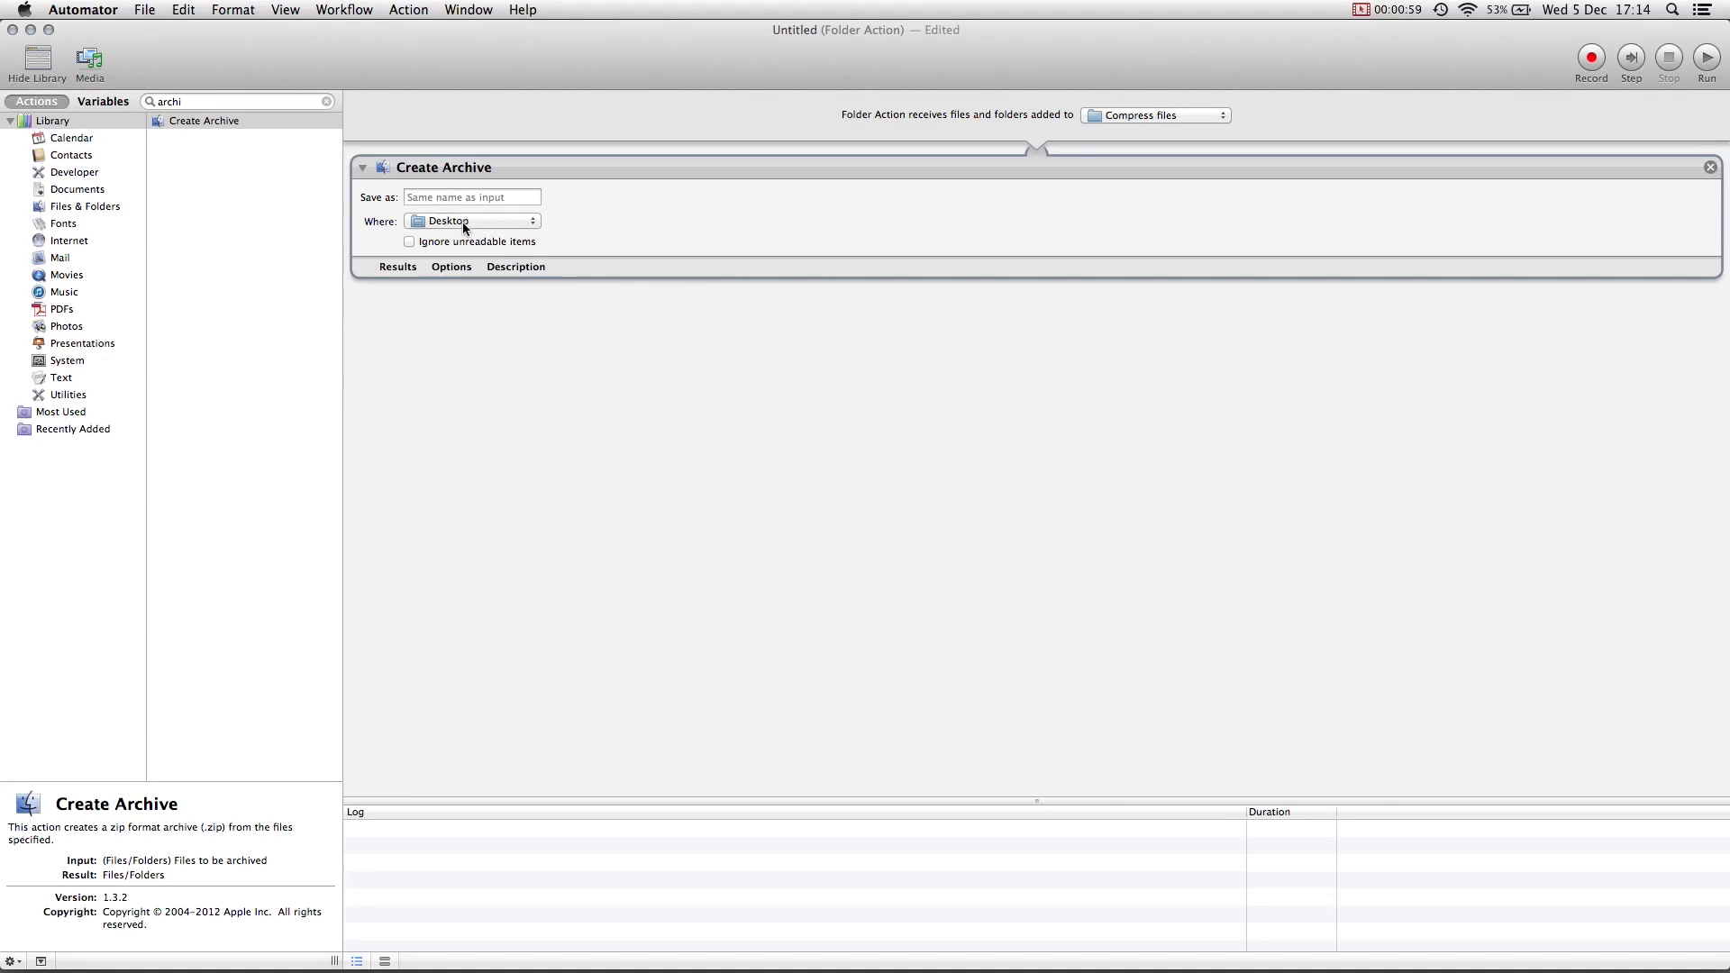
click(450, 265)
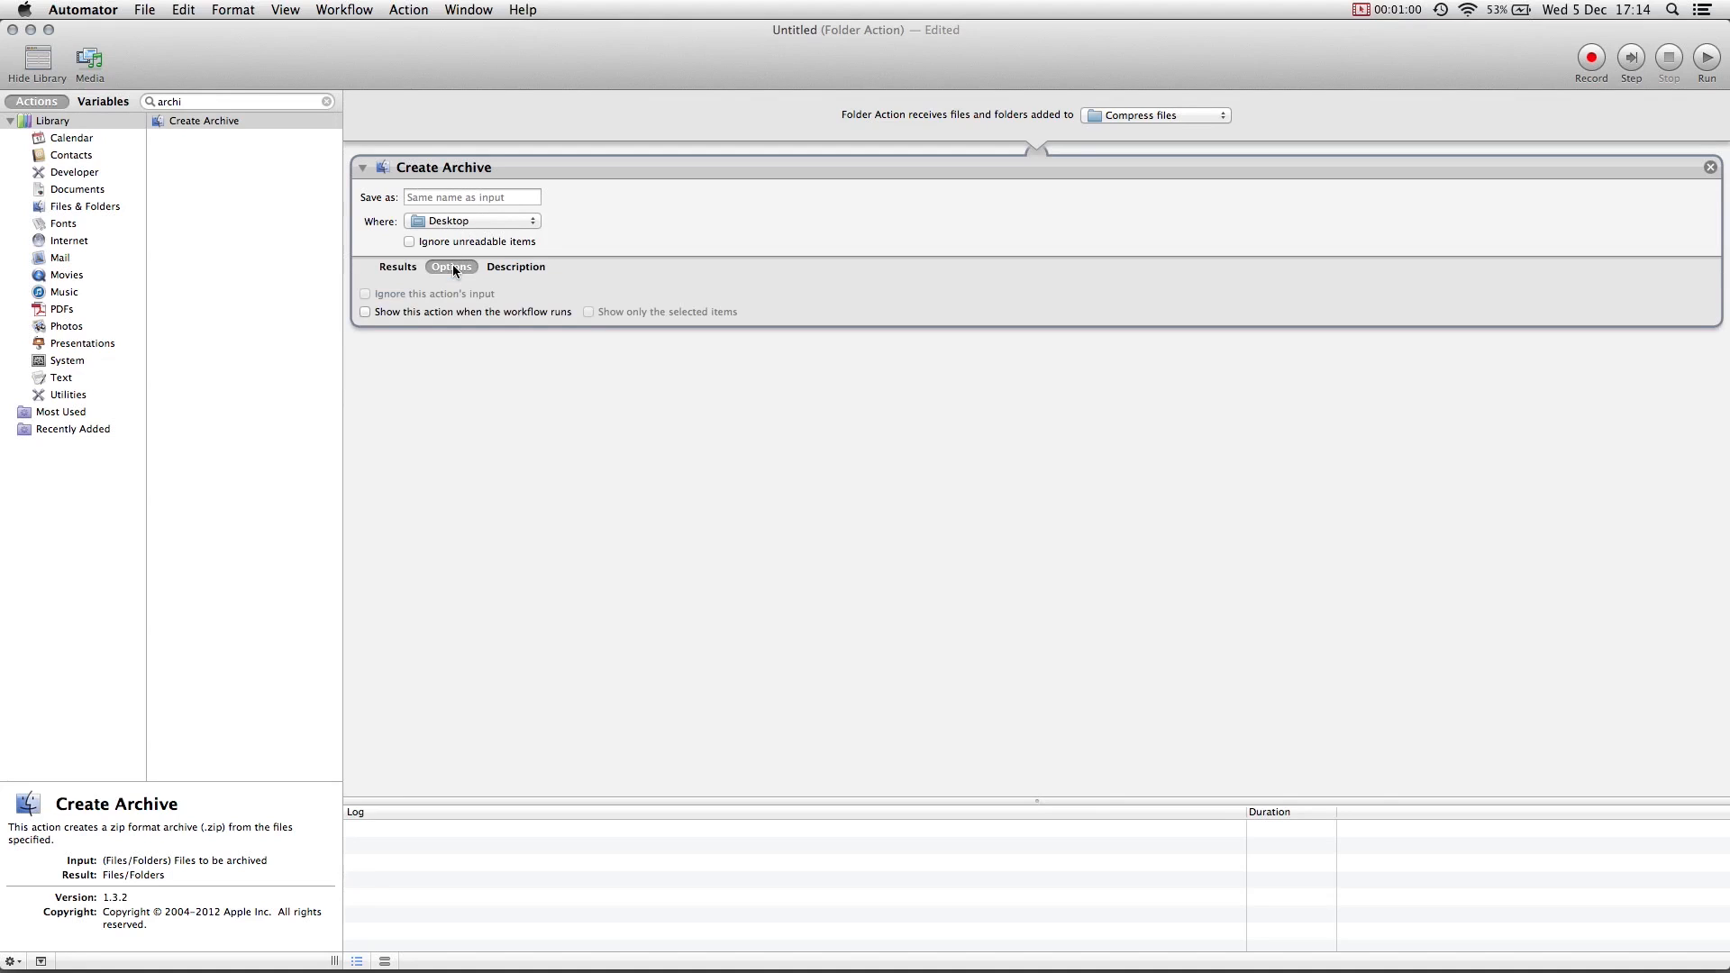
click(451, 265)
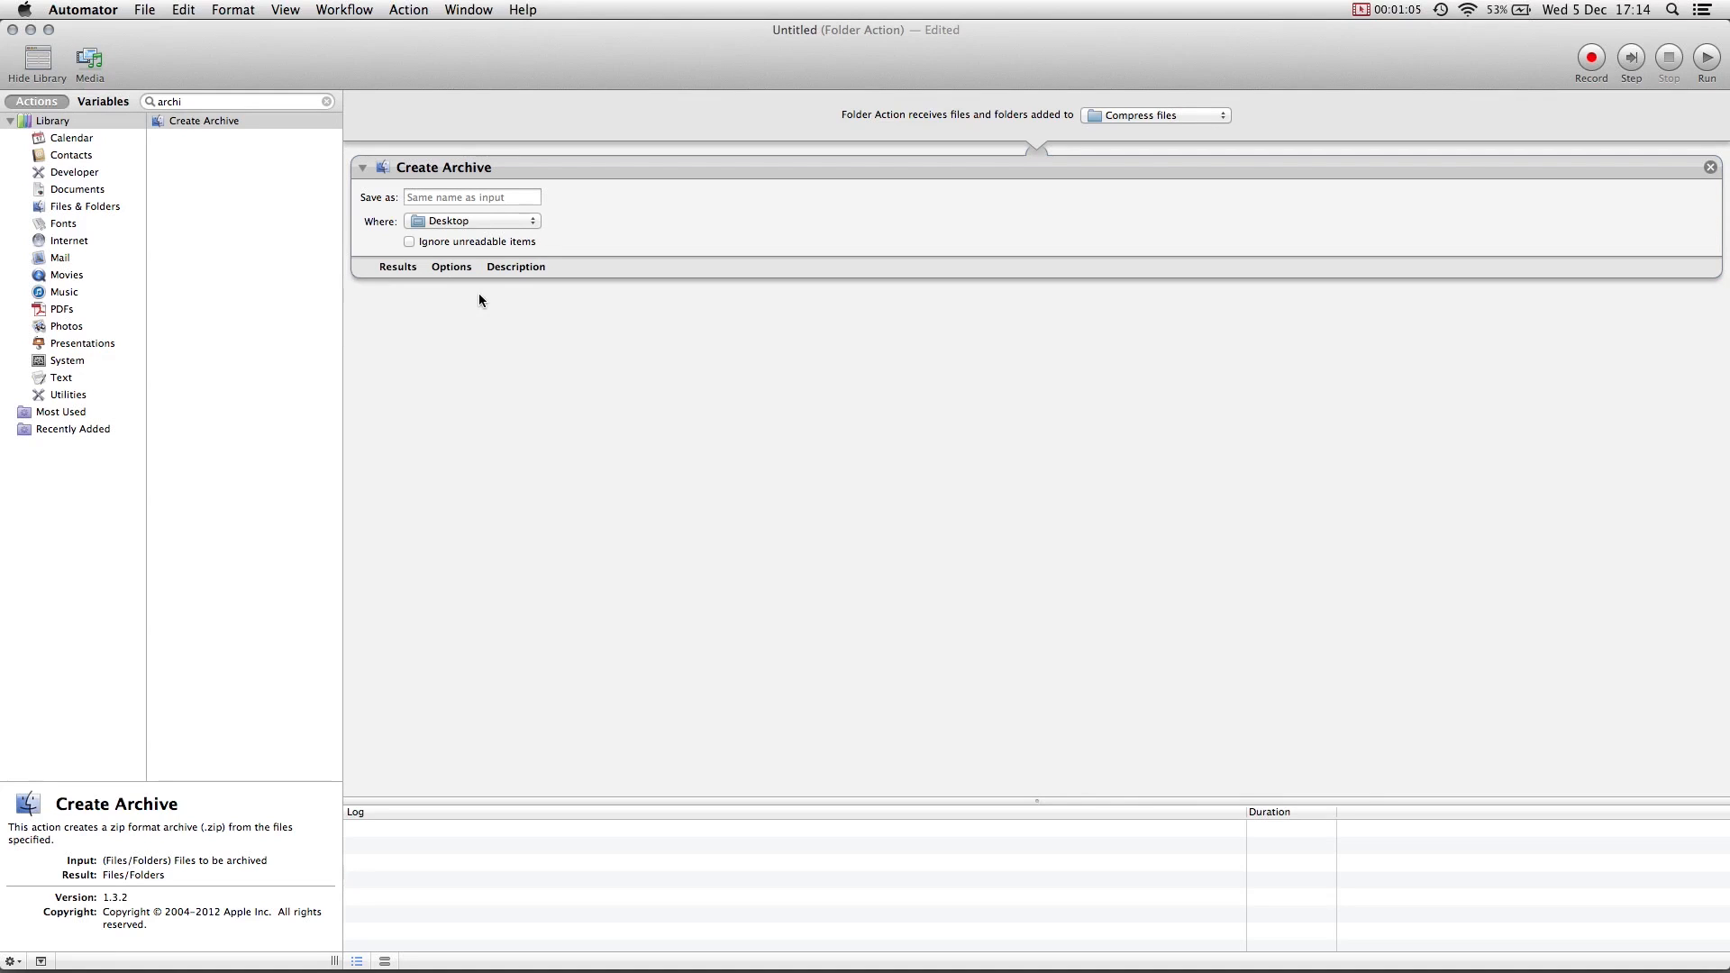
- Save the folder action from the File menu
click(143, 10)
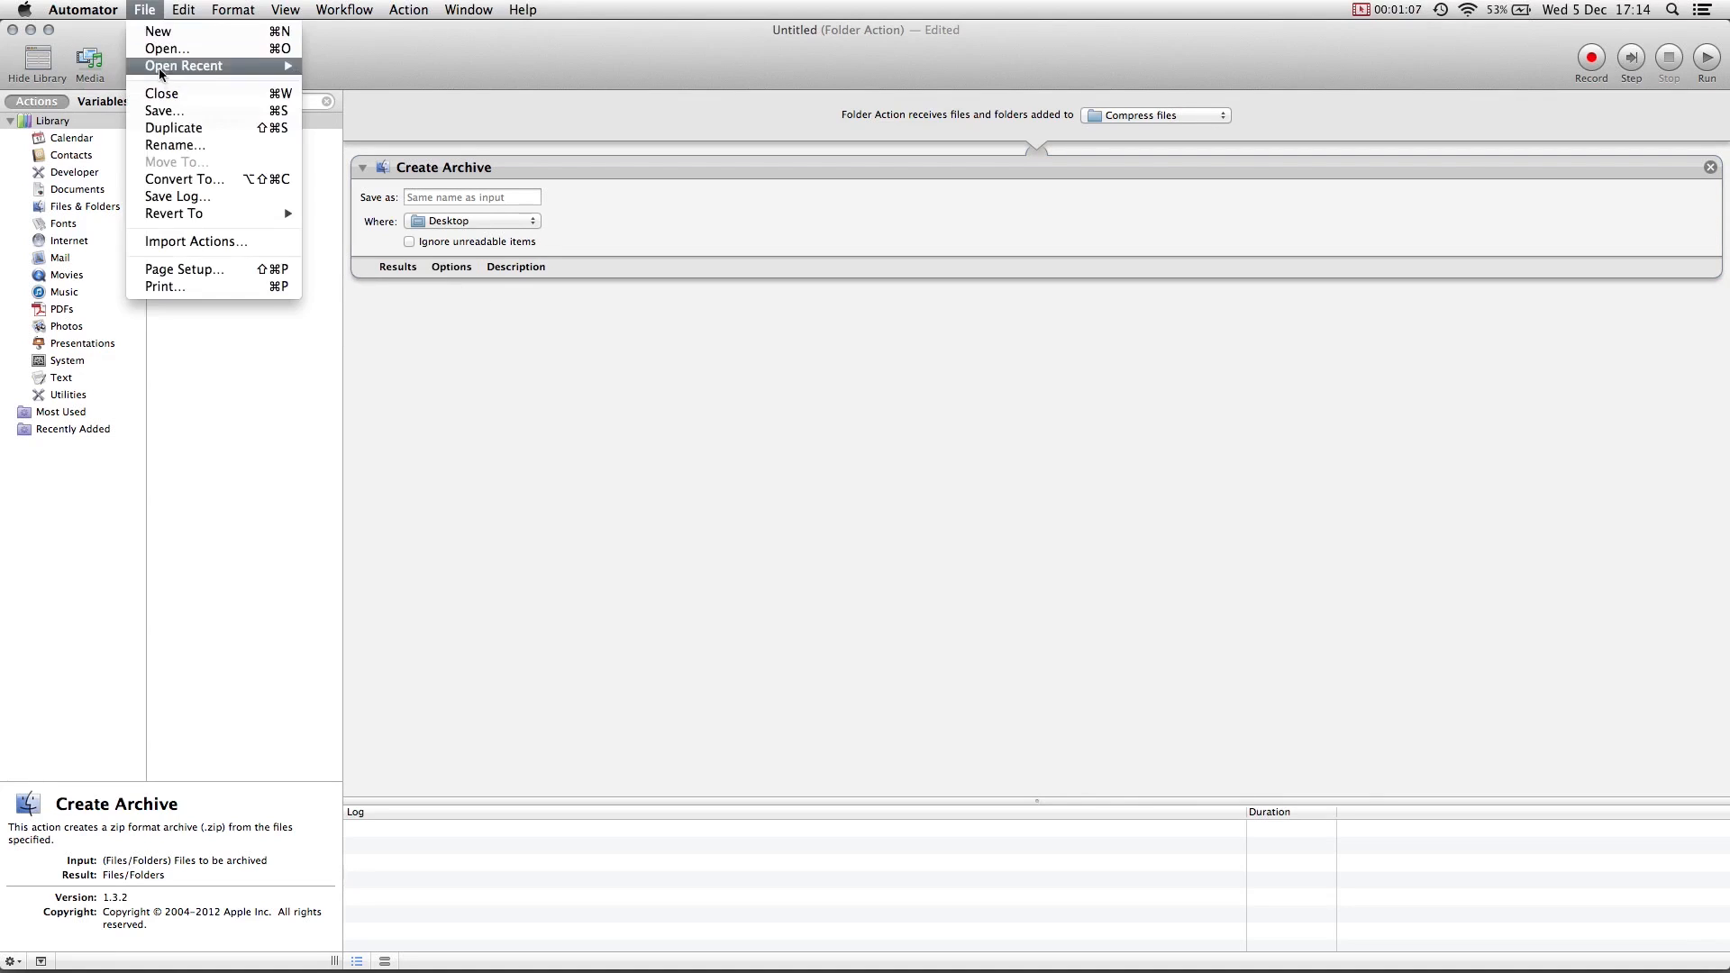
mouse_move(166, 110)
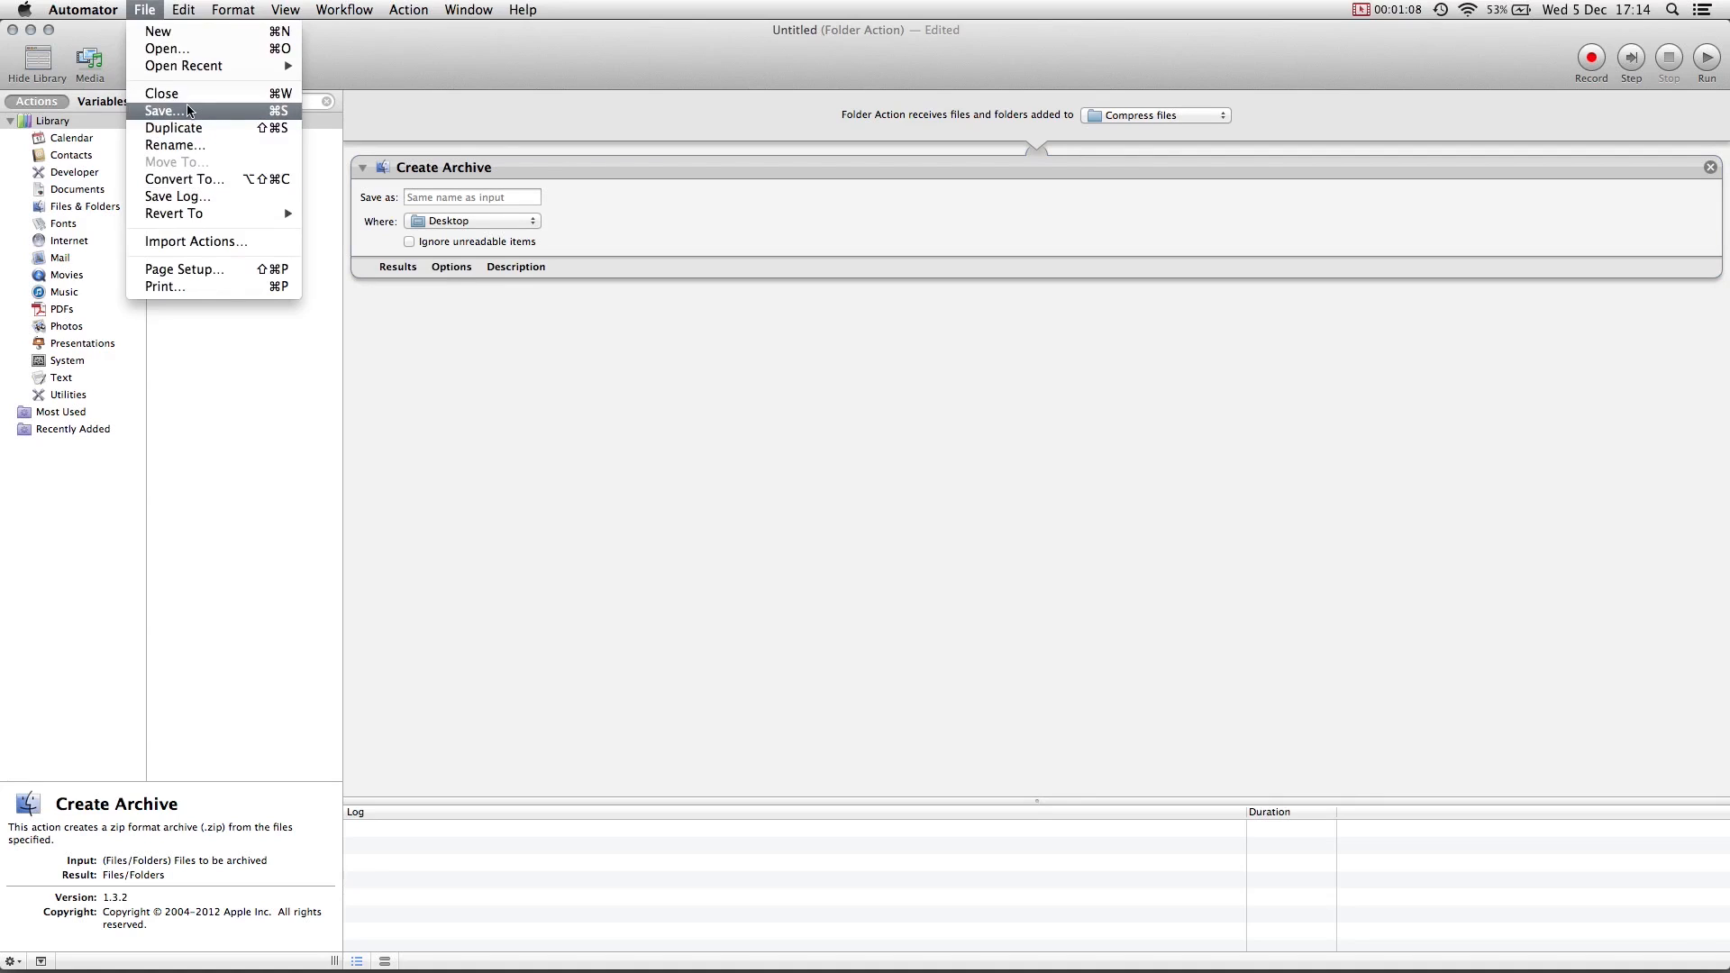
click(163, 110)
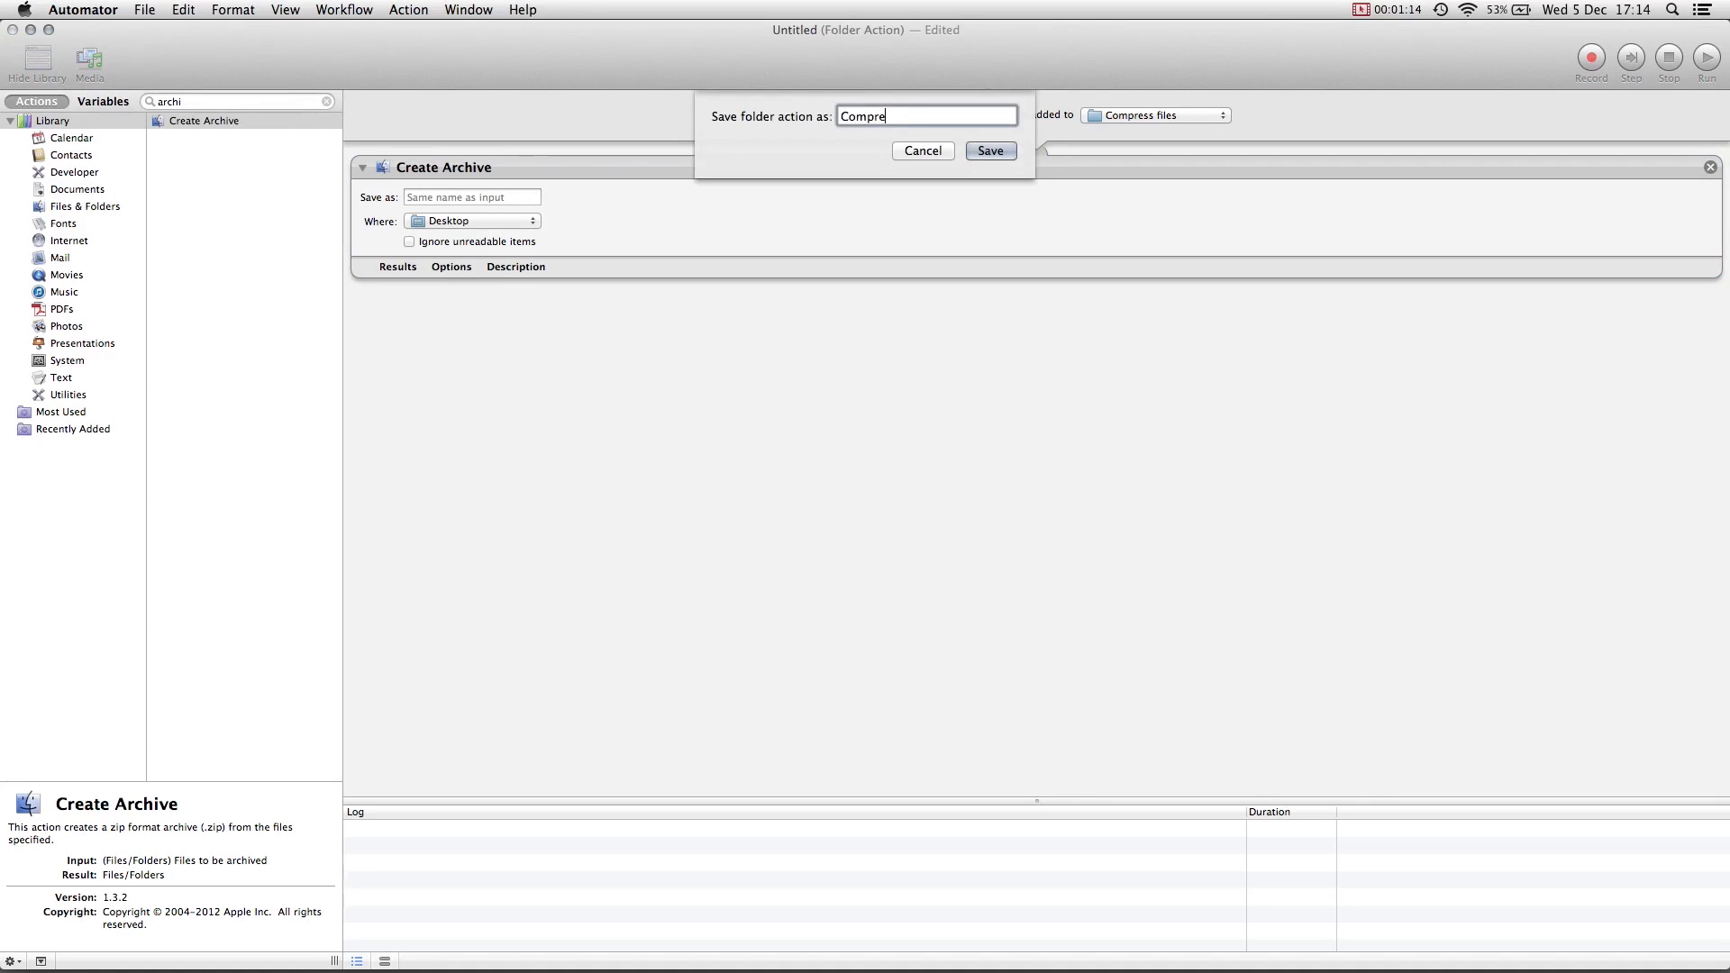
click(989, 150)
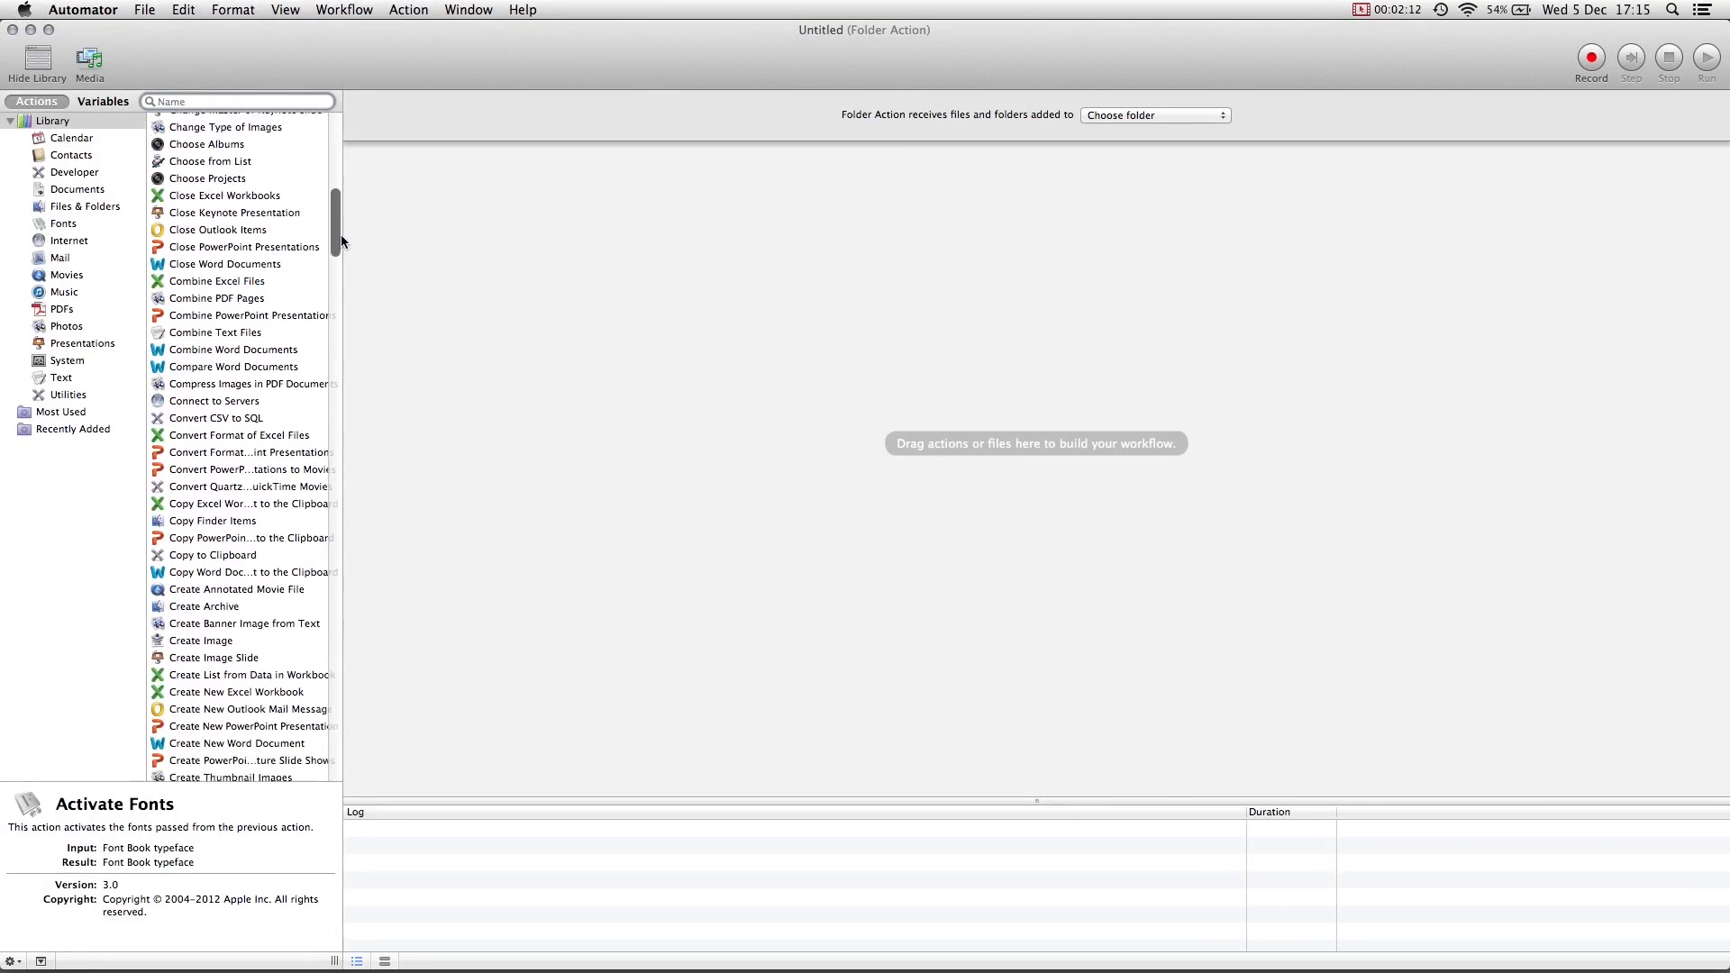
- Scroll down through the Actions library list in the new document
scroll(down, 3)
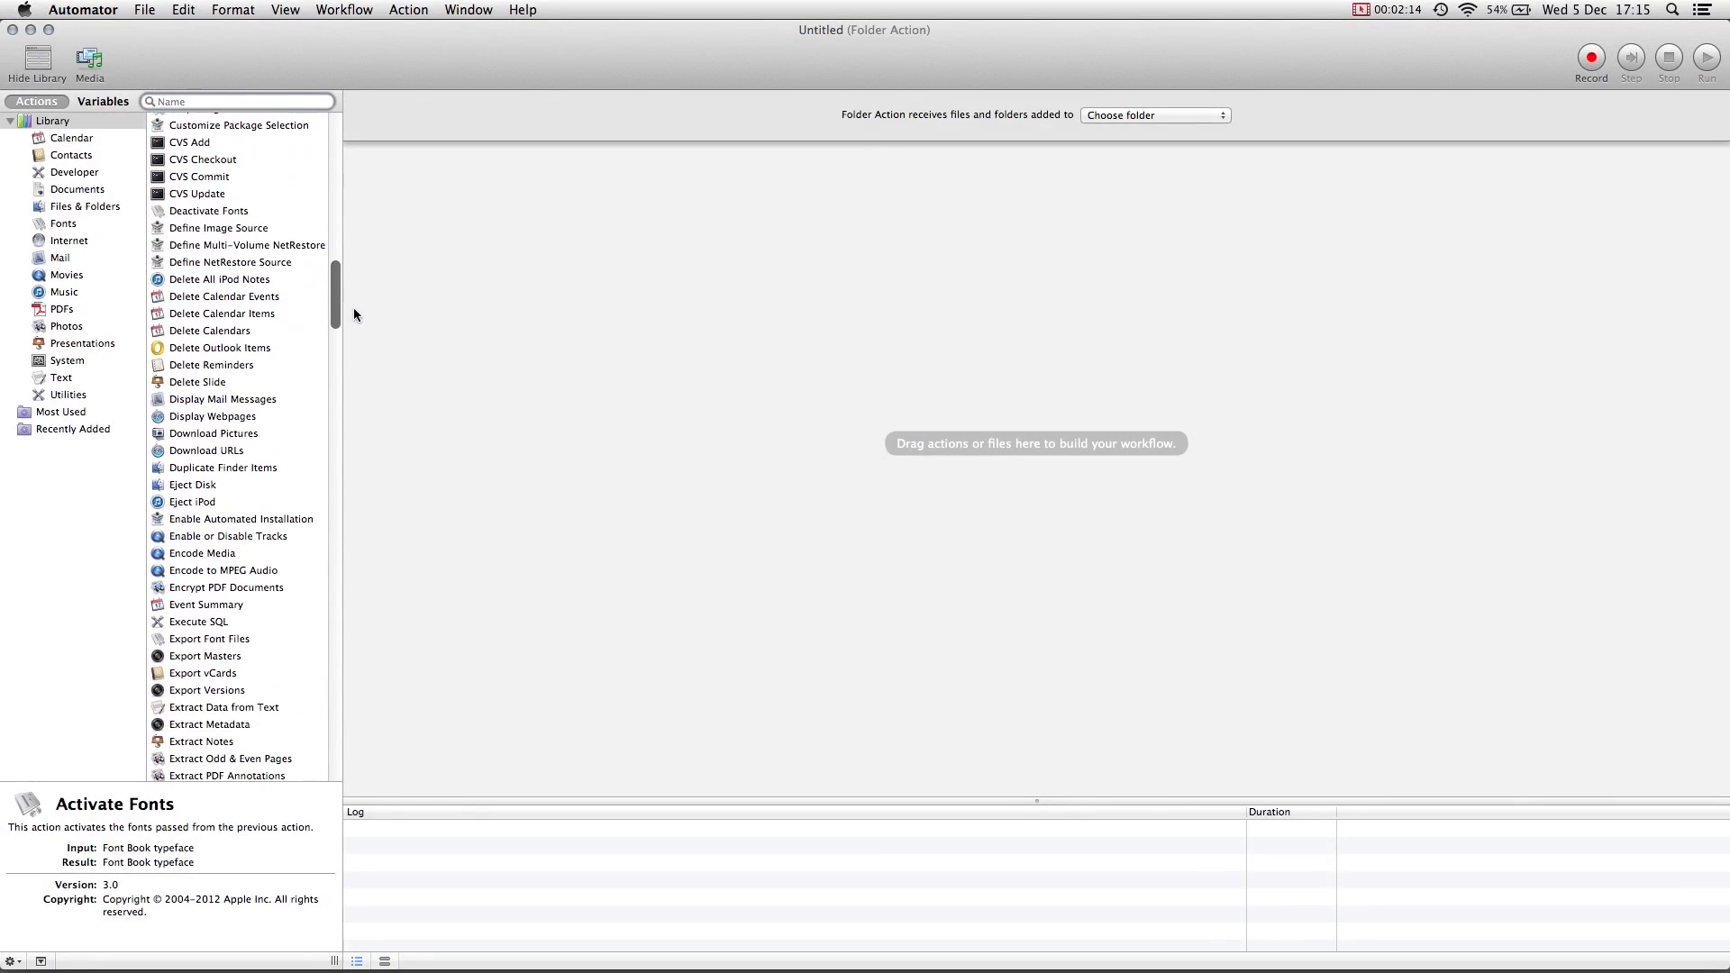
scroll(down, 3)
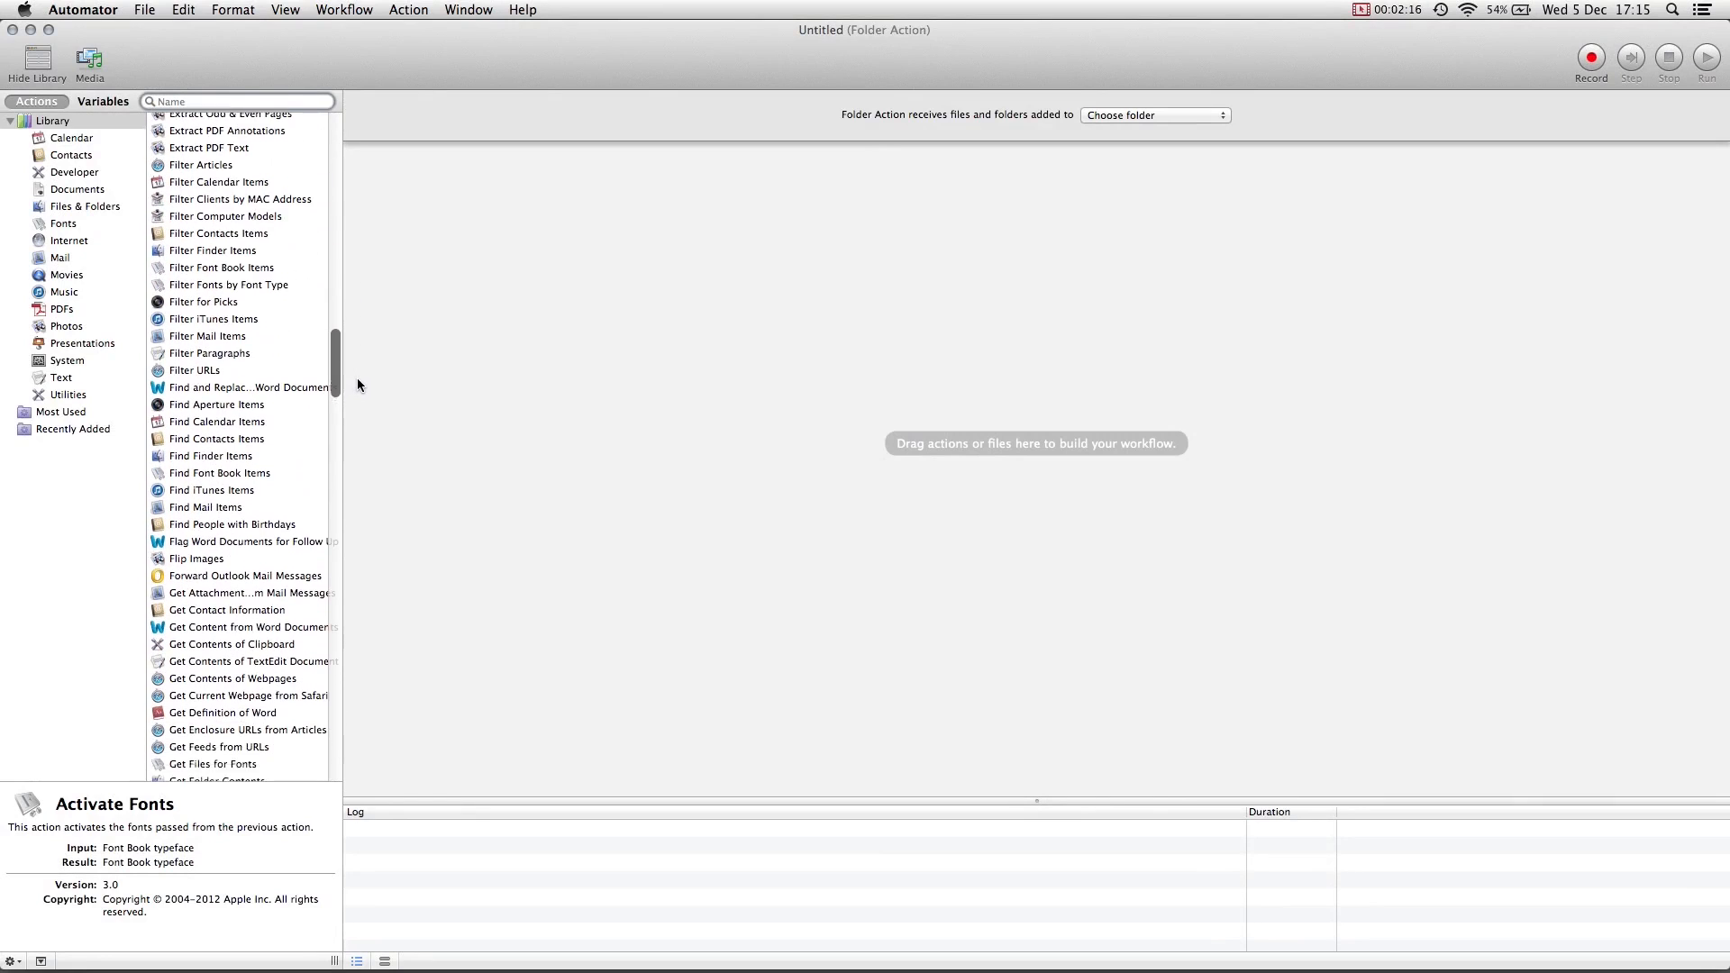
scroll(down, 3)
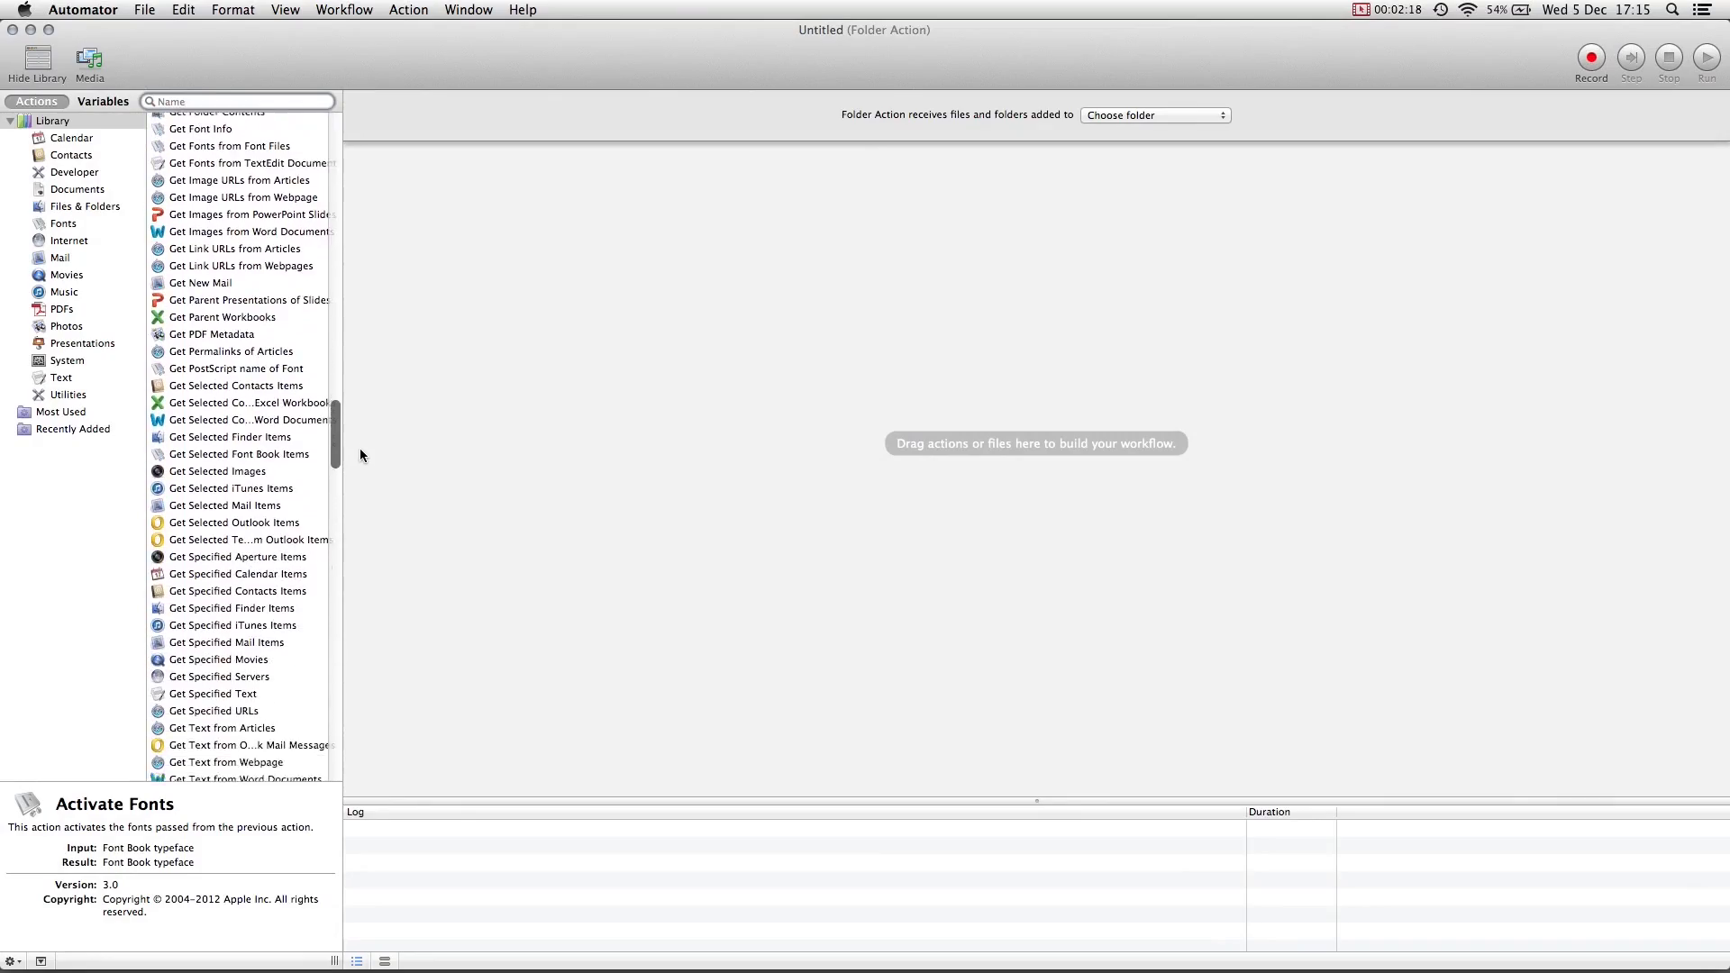